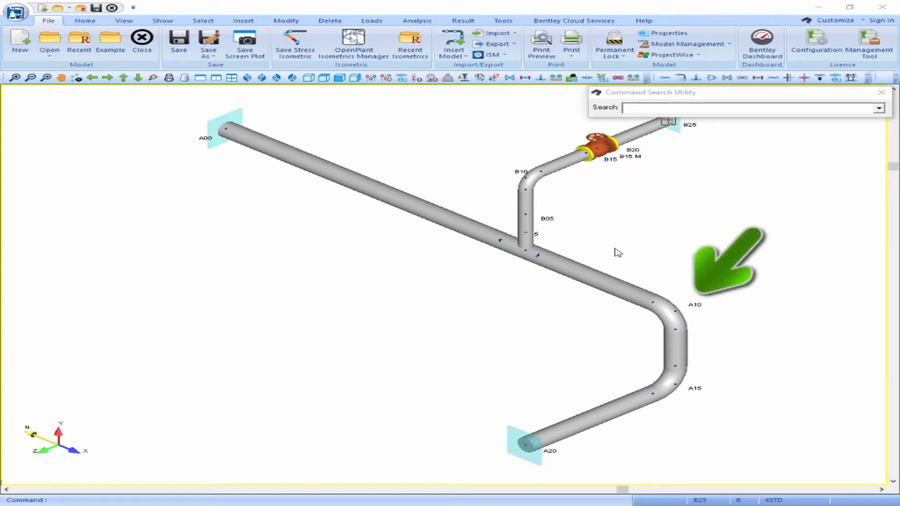
Step: Make point A10 on the main run the current point
{"action": "left_click", "coordinate": [674, 310]}
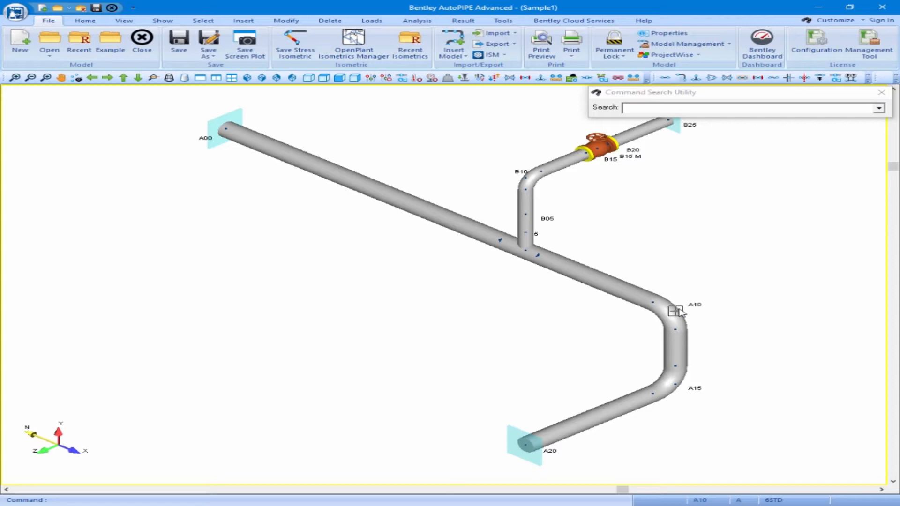
{"action": "mouse_move", "coordinate": [643, 303]}
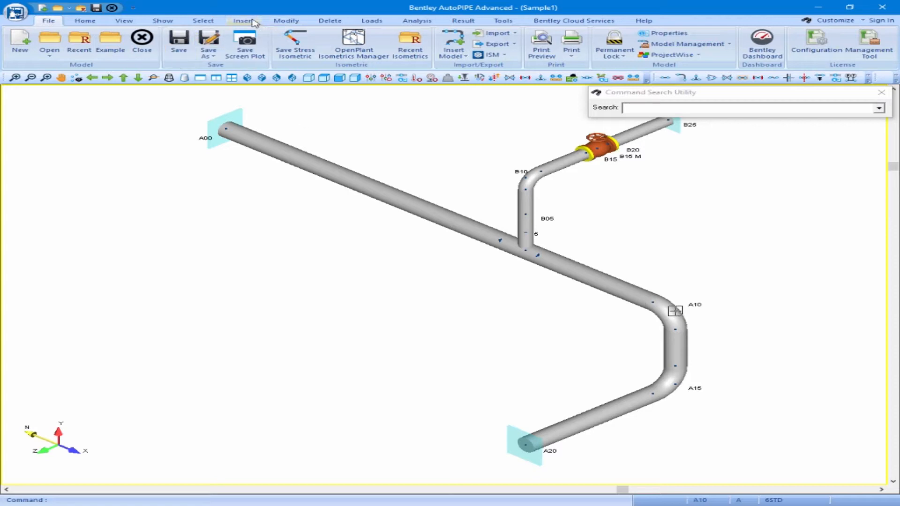
Step: Insert run point A25 placed 1.25 before A10
{"action": "left_click", "coordinate": [244, 20]}
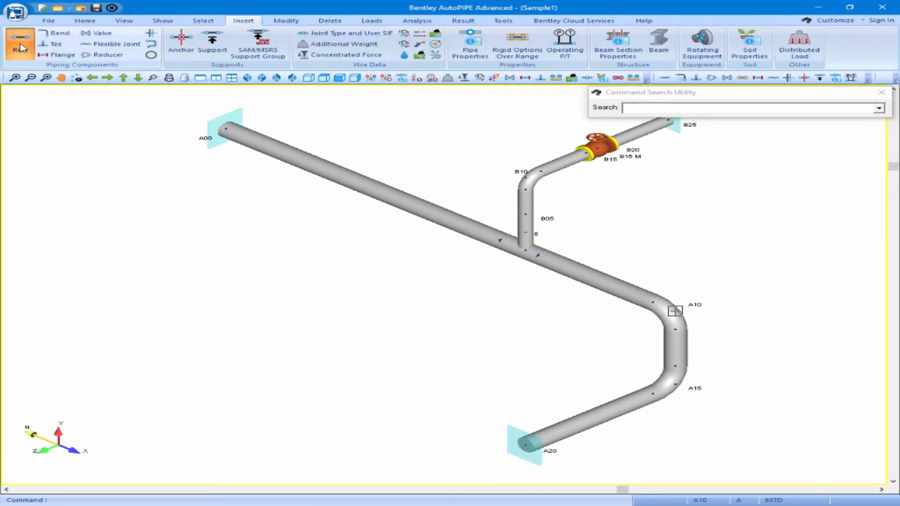
{"action": "left_click", "coordinate": [20, 37]}
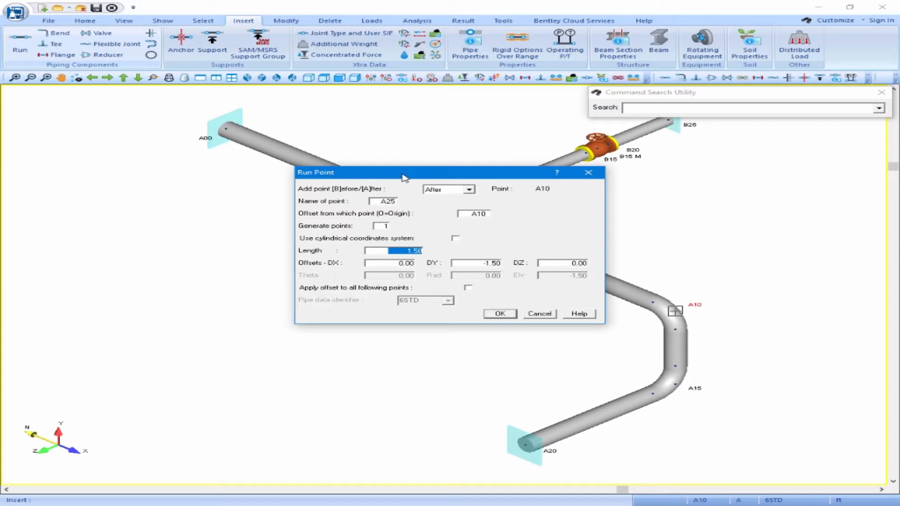
{"action": "left_click", "coordinate": [469, 190]}
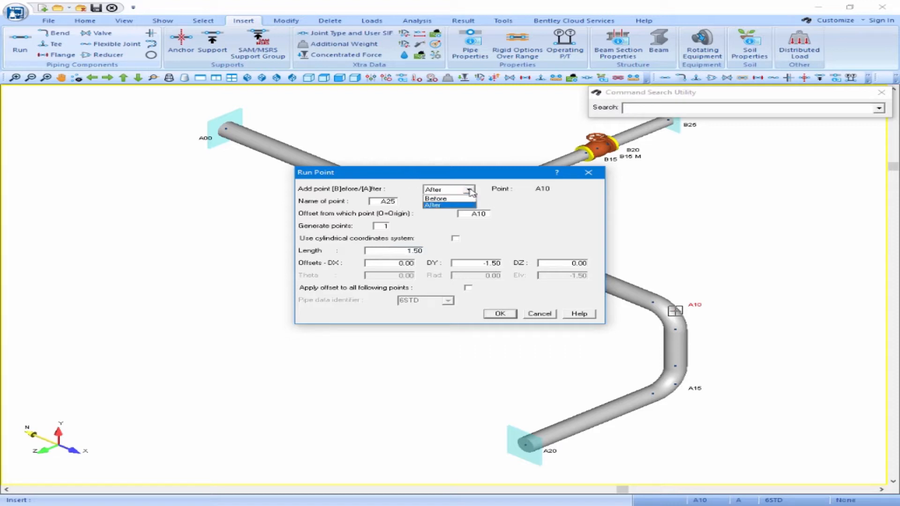
{"action": "left_click", "coordinate": [435, 198]}
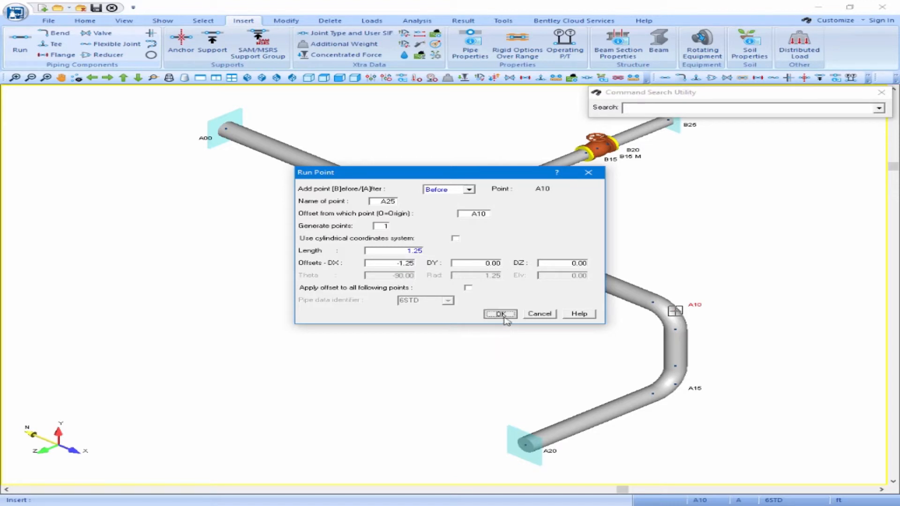
{"action": "left_click", "coordinate": [499, 314]}
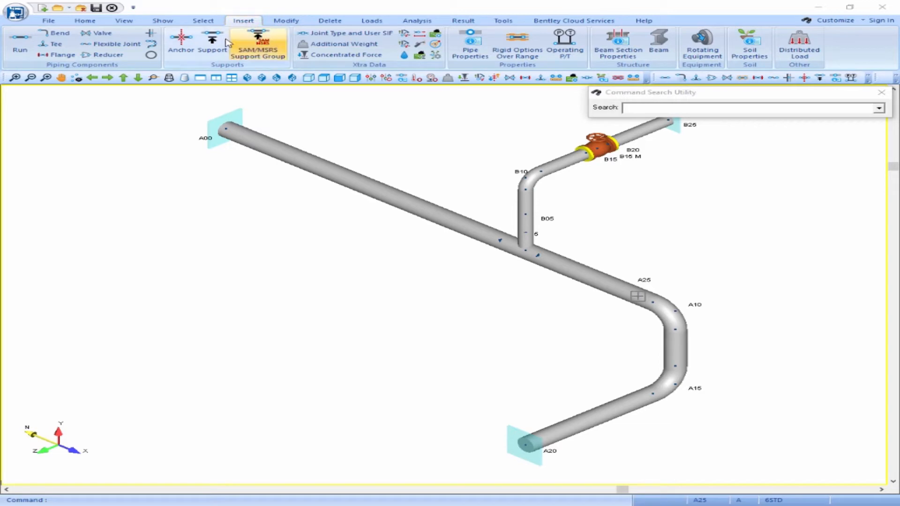
Step: Start a spring-type support at A25 with Undesigned turned off
{"action": "left_click", "coordinate": [213, 50]}
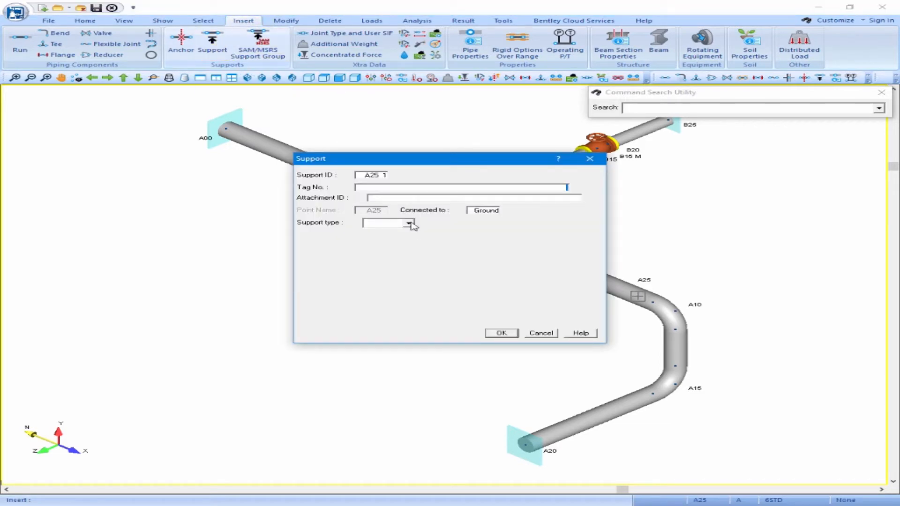
{"action": "left_click", "coordinate": [409, 224]}
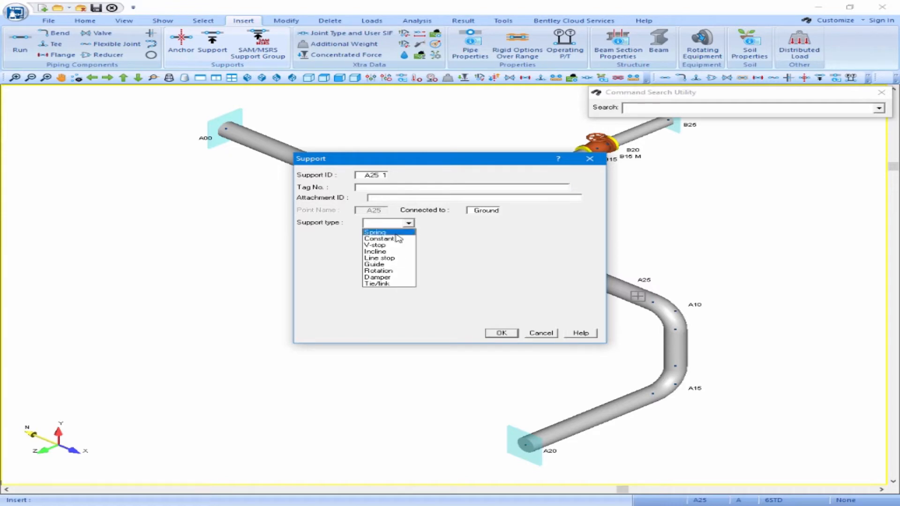
{"action": "left_click", "coordinate": [375, 232]}
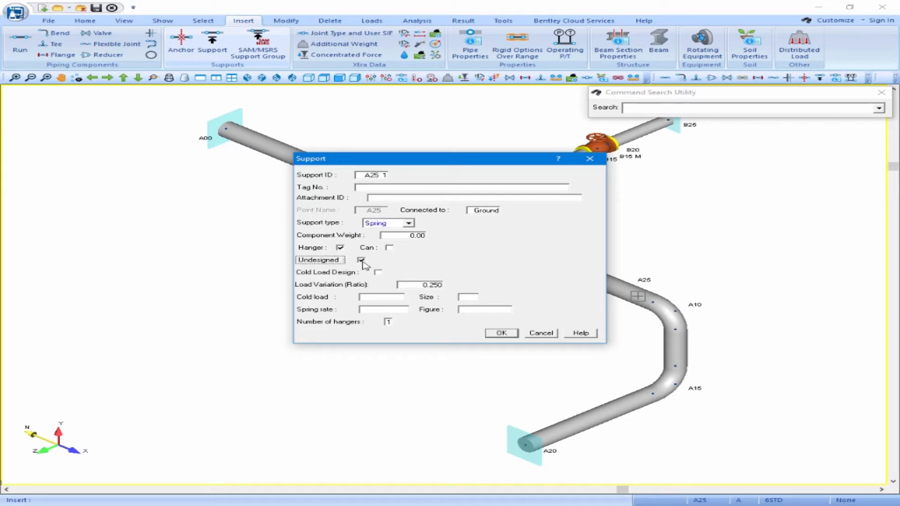
{"action": "left_click", "coordinate": [361, 260]}
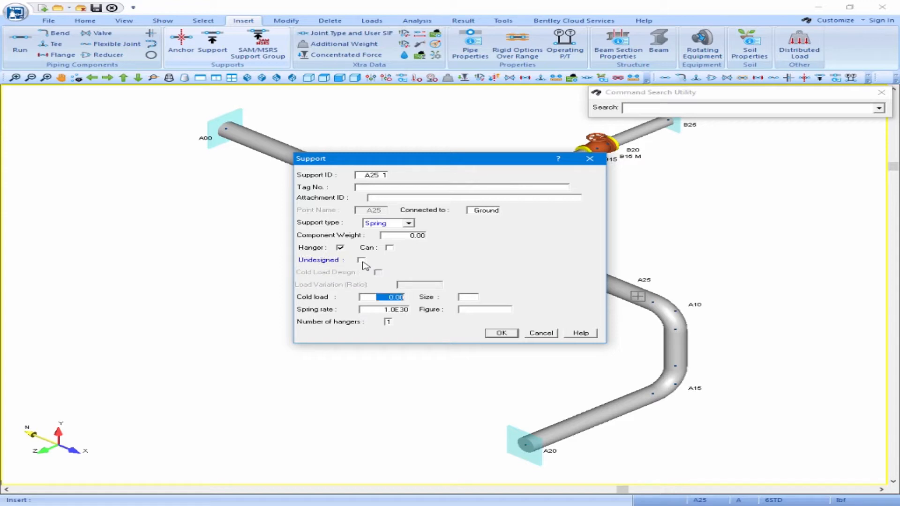
Step: Enter cold load 523.5, size 7, spring rate 224, figure FIG 82 and confirm the hanger
{"action": "type", "text": "5"}
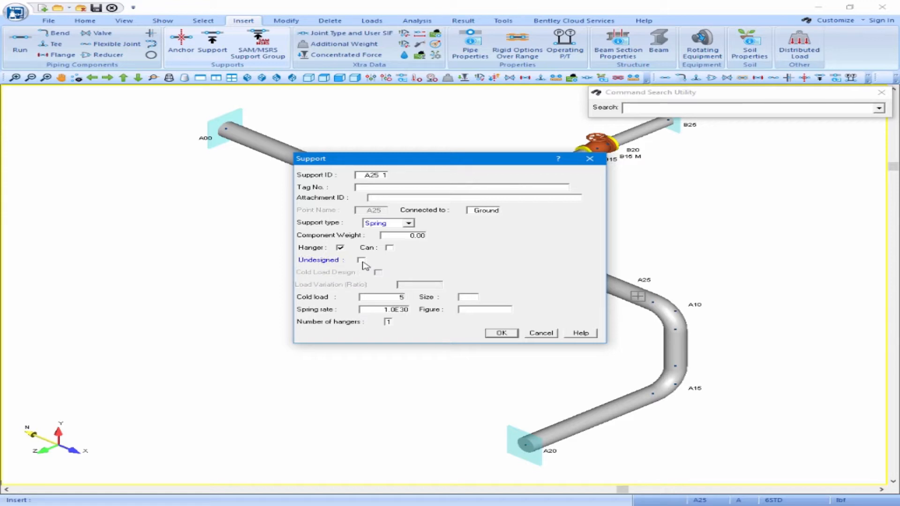
{"action": "type", "text": "523.5"}
{"action": "type", "text": "7"}
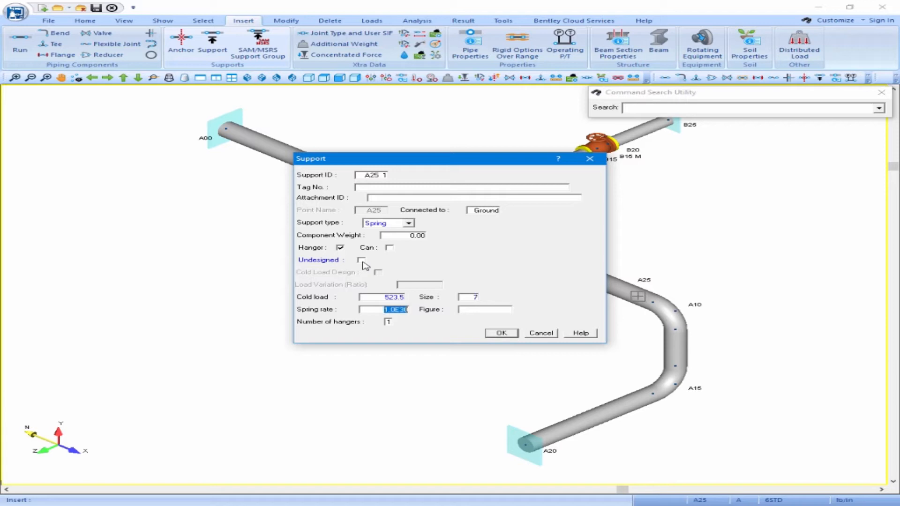
{"action": "type", "text": "224"}
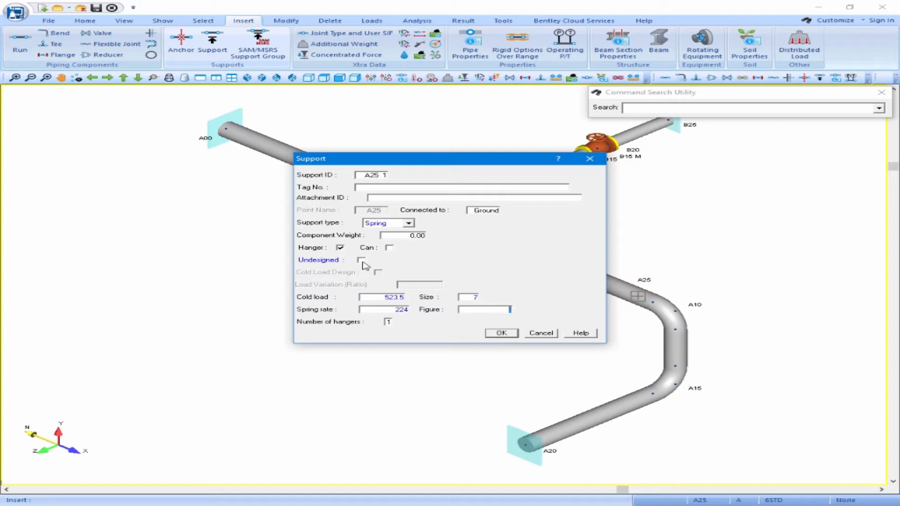
{"action": "type", "text": "FIG 82"}
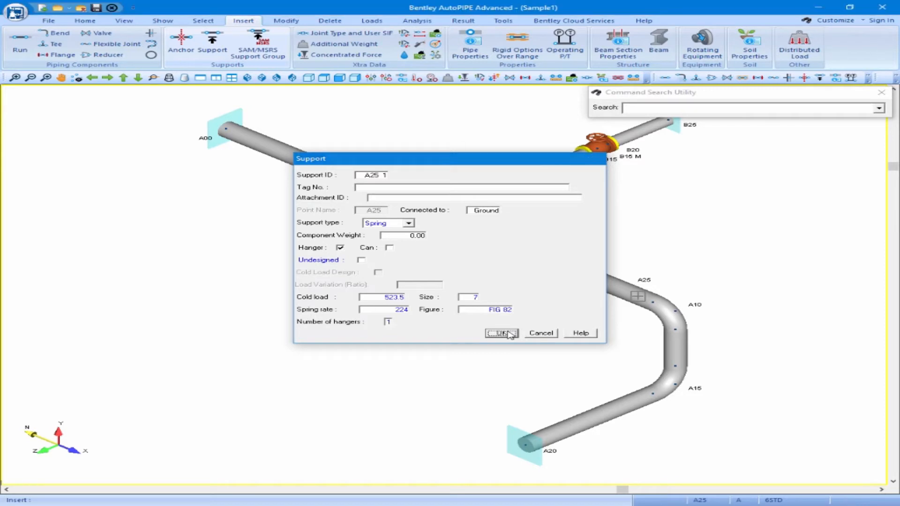
{"action": "left_click", "coordinate": [500, 333]}
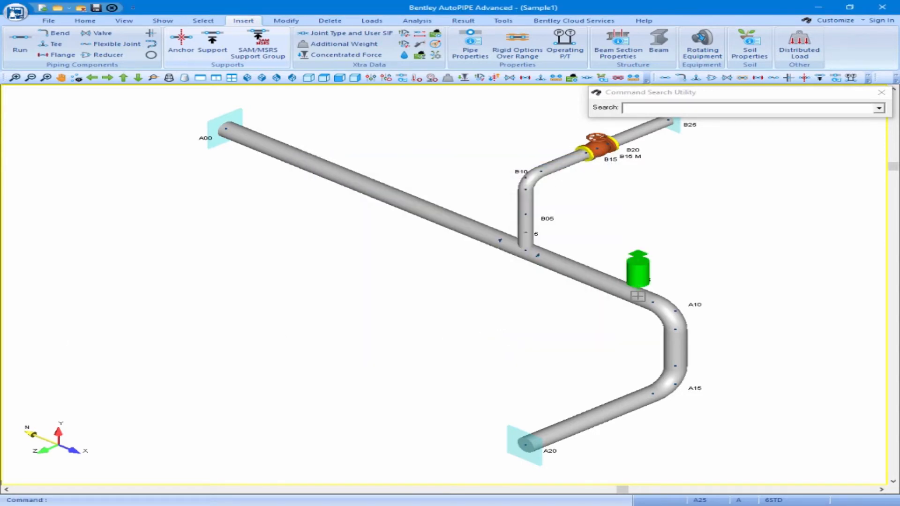
{"action": "mouse_move", "coordinate": [286, 336]}
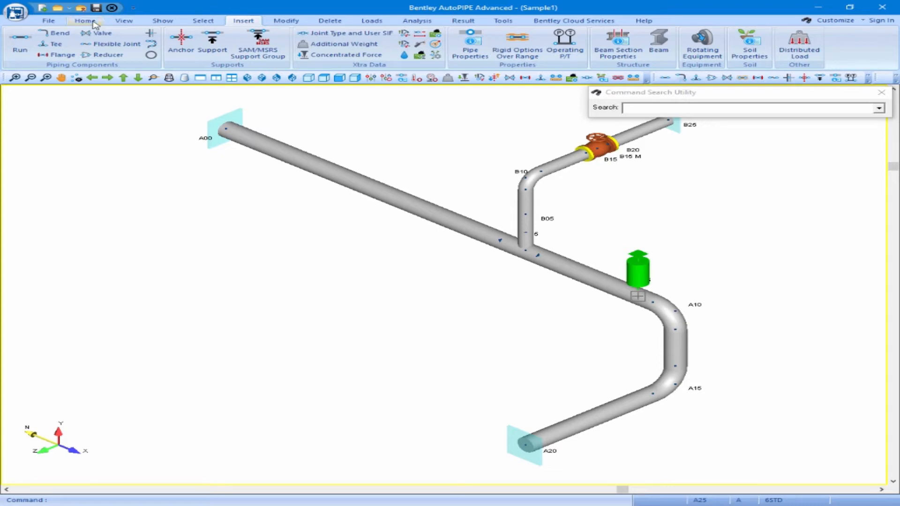
Step: Show Review Component Data via Input Listing with the Section ID listing, then return to Insert
{"action": "left_click", "coordinate": [85, 20]}
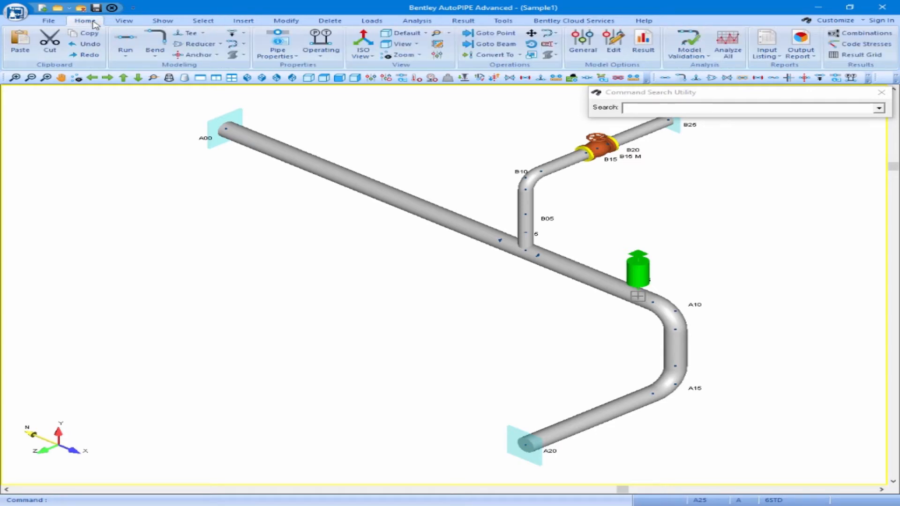
{"action": "left_click", "coordinate": [124, 19]}
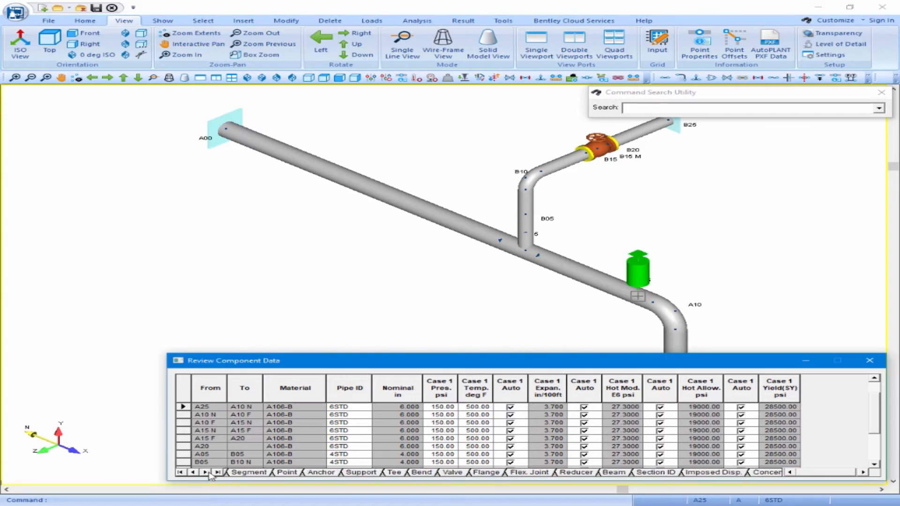
{"action": "left_click", "coordinate": [653, 472]}
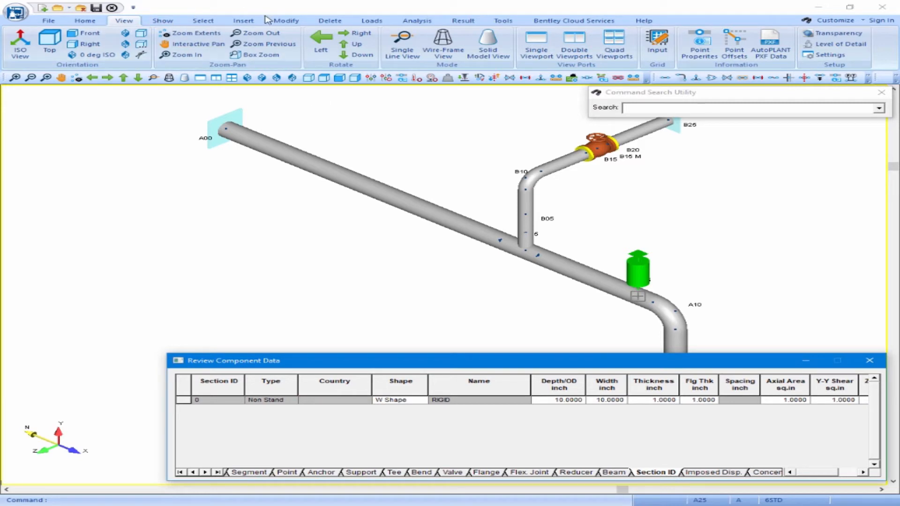
{"action": "left_click", "coordinate": [243, 19]}
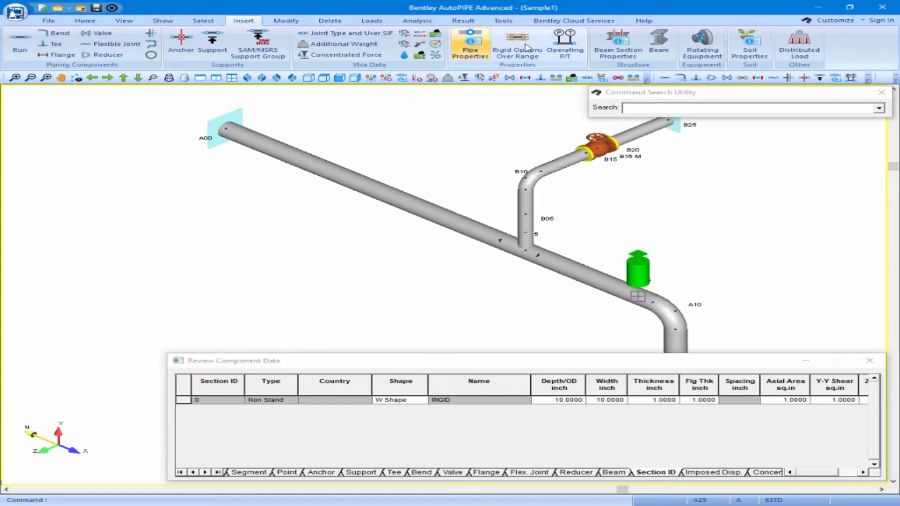
{"action": "mouse_move", "coordinate": [618, 46]}
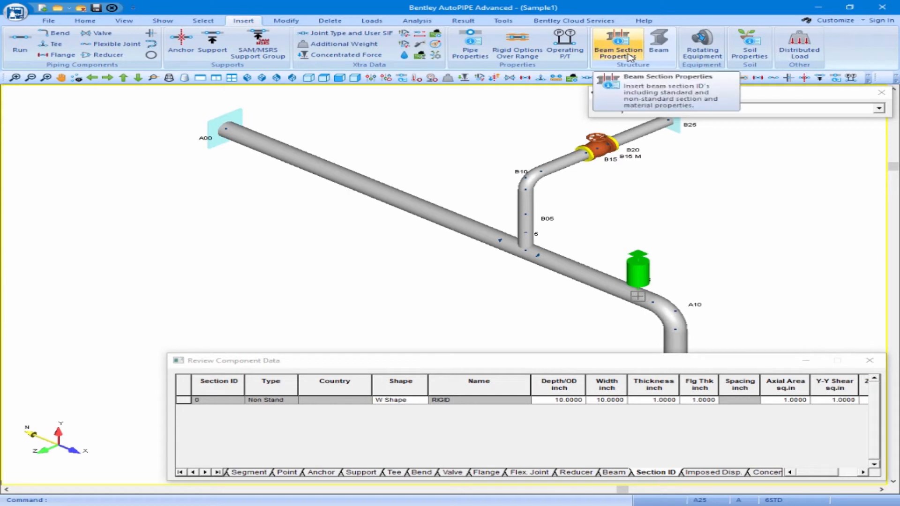
Step: Start beam section 1 and pick standard American W shape W8X24
{"action": "left_click", "coordinate": [618, 46]}
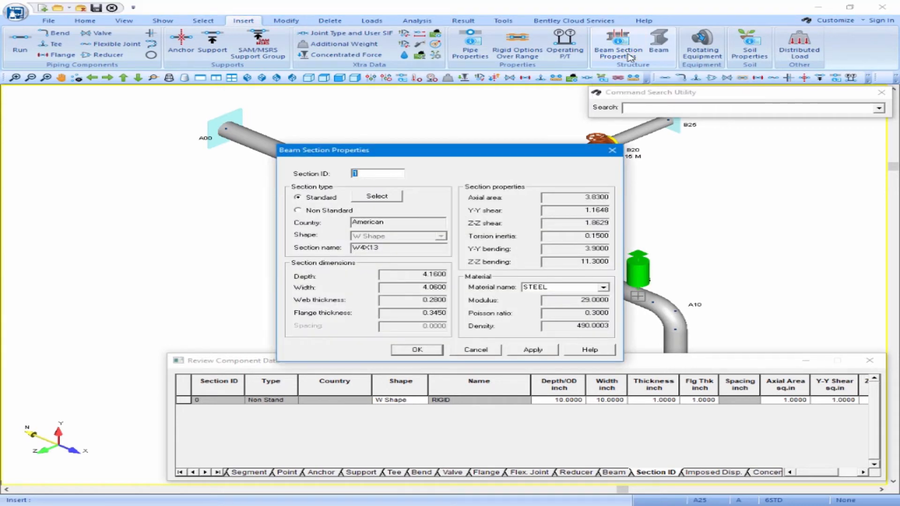
{"action": "mouse_move", "coordinate": [402, 201]}
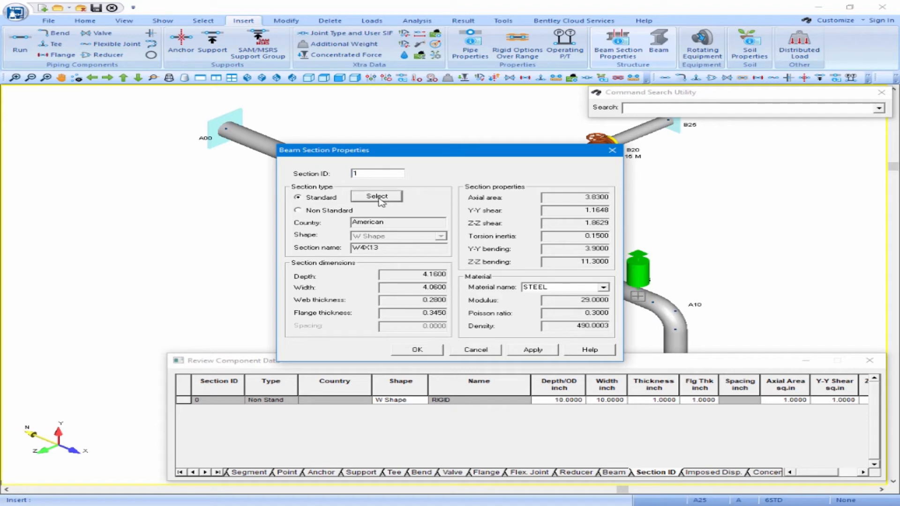
{"action": "left_click", "coordinate": [377, 196]}
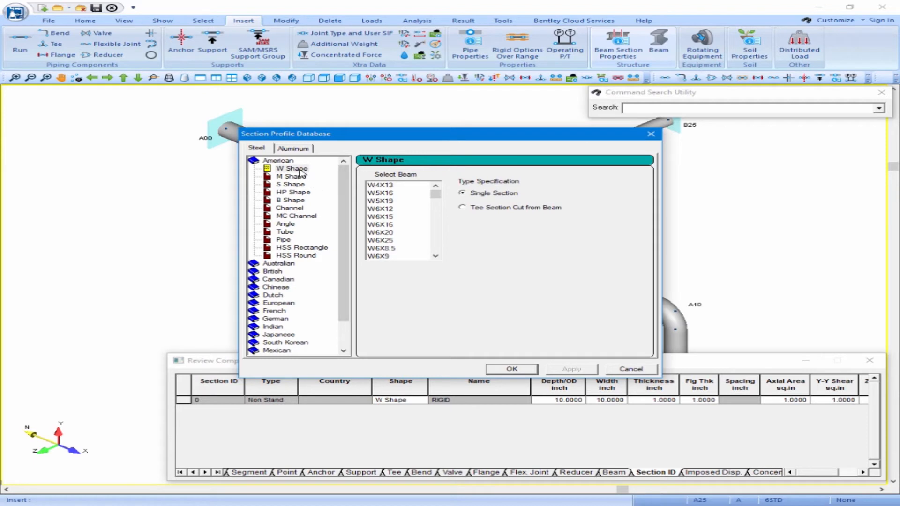
{"action": "left_click", "coordinate": [291, 168]}
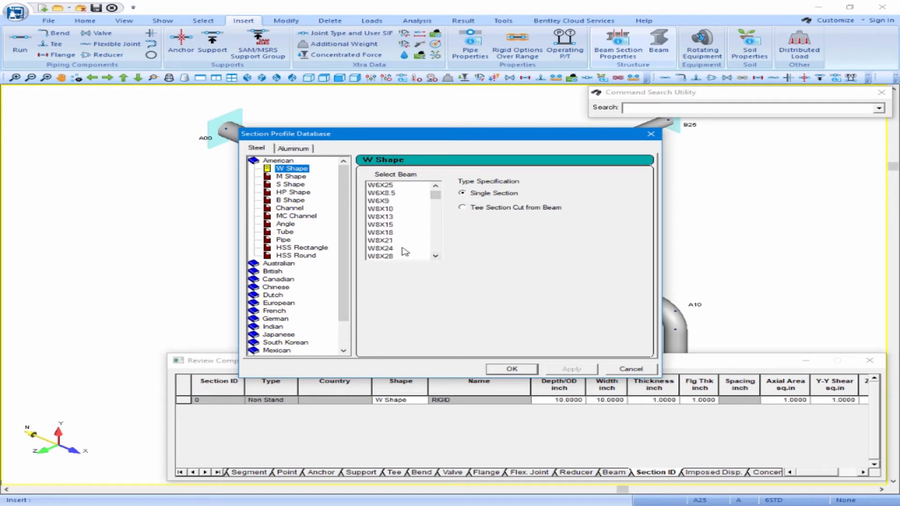
{"action": "left_click", "coordinate": [381, 247]}
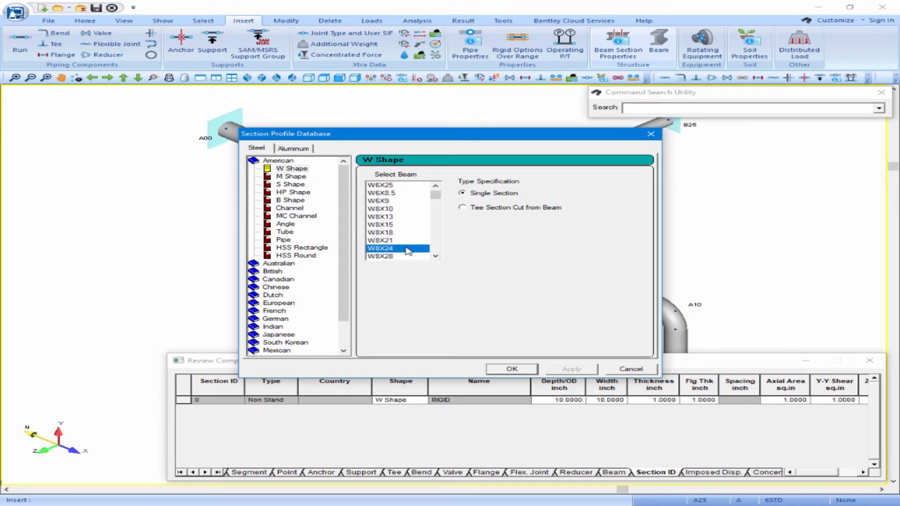
{"action": "left_click", "coordinate": [511, 369]}
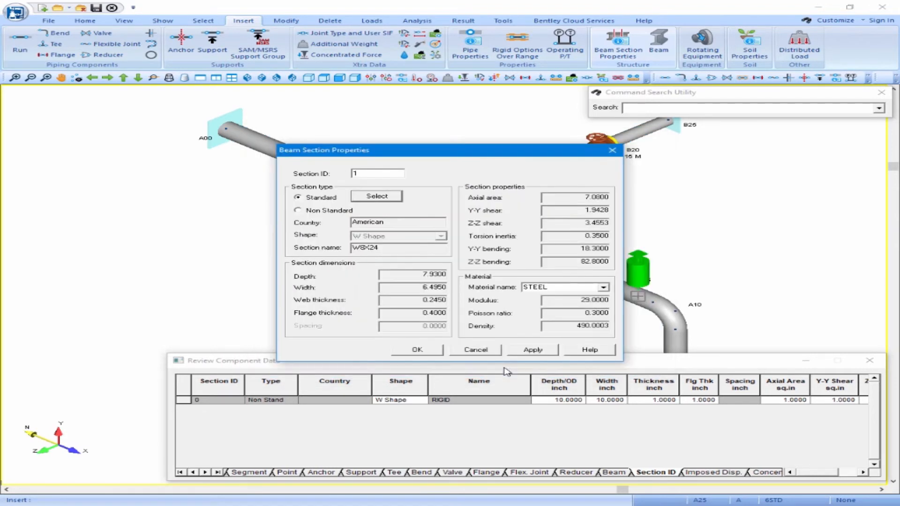
{"action": "mouse_move", "coordinate": [468, 316]}
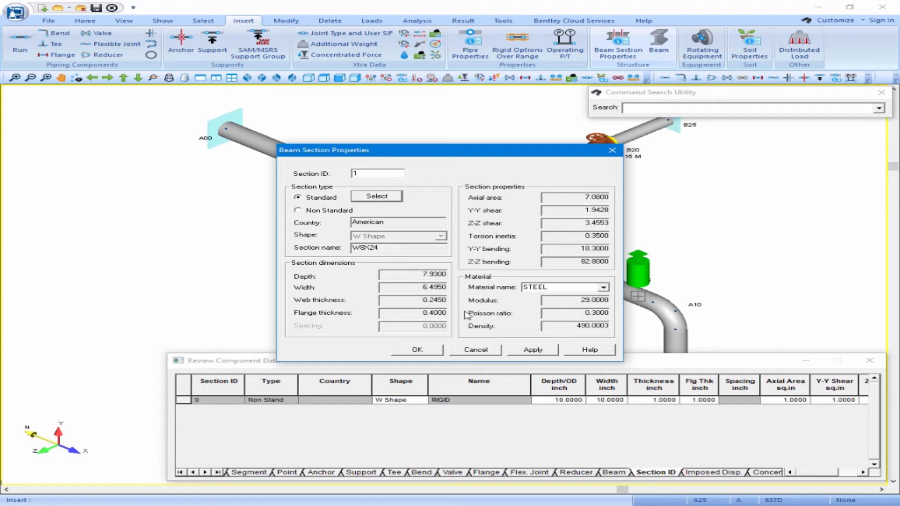
Step: Set the section material to STEEL and confirm beam section 1
{"action": "left_click", "coordinate": [602, 287]}
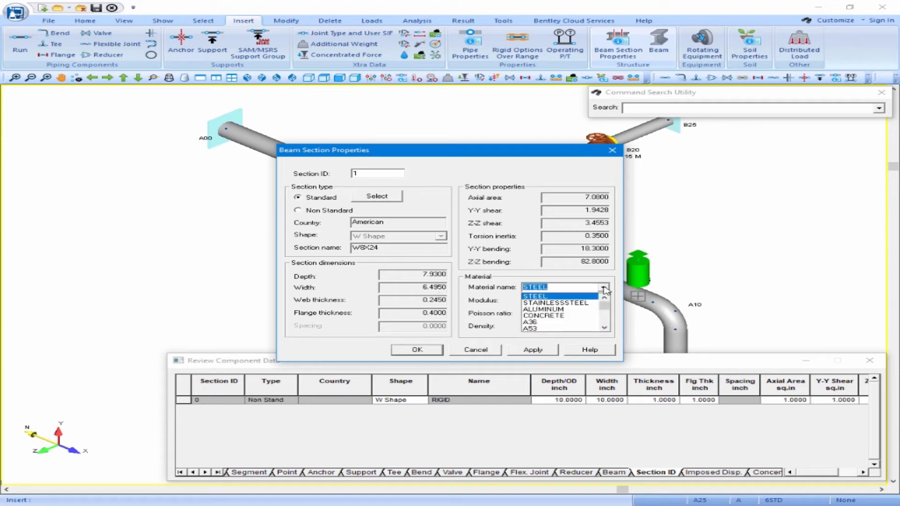
{"action": "left_click", "coordinate": [534, 287]}
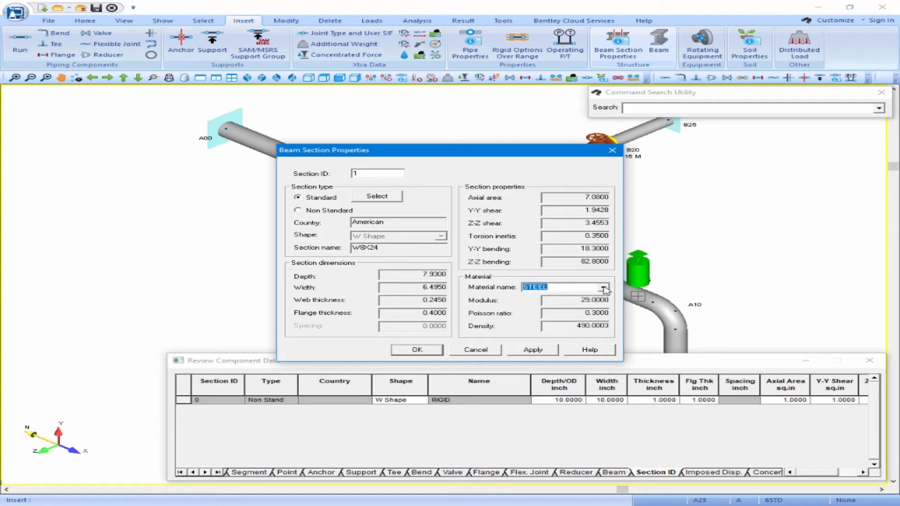
{"action": "mouse_move", "coordinate": [416, 350]}
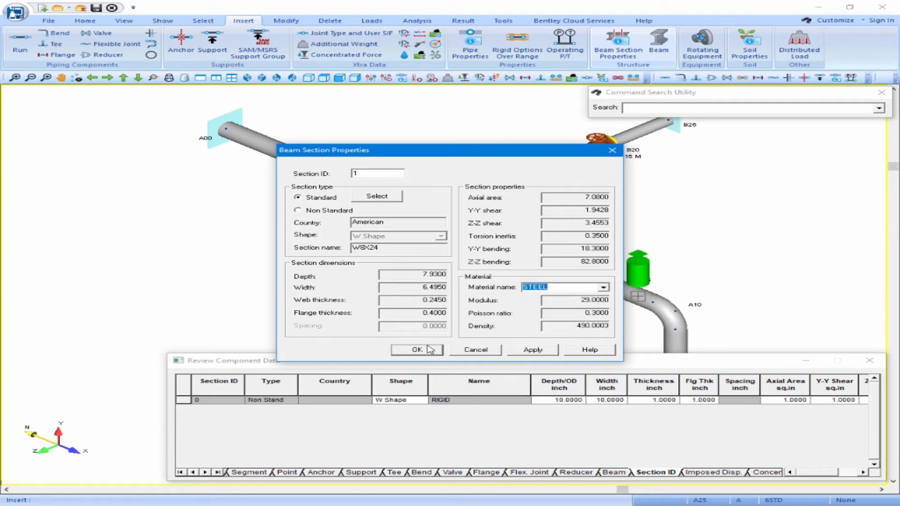
{"action": "left_click", "coordinate": [418, 350]}
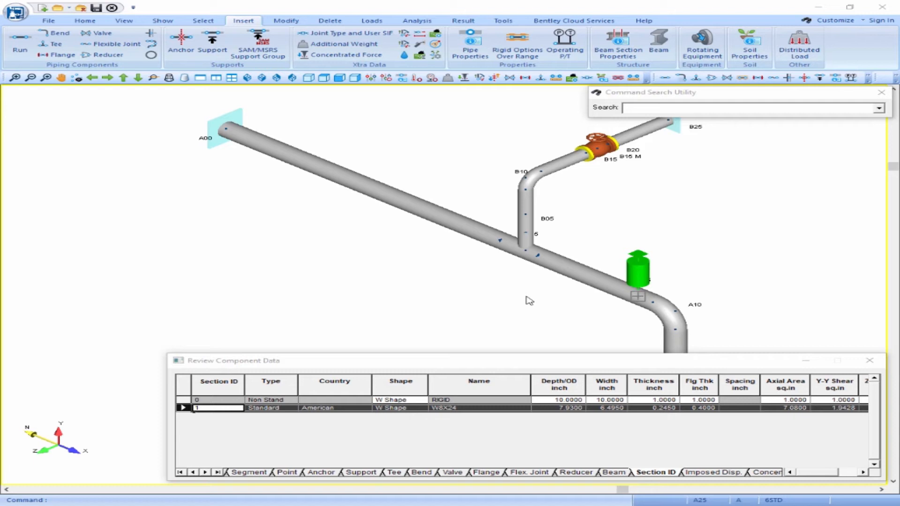
{"action": "mouse_move", "coordinate": [549, 303]}
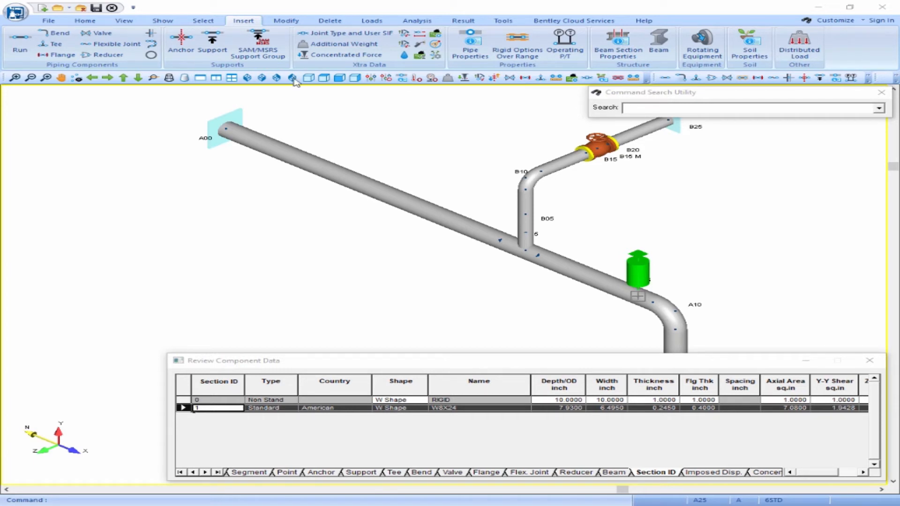
{"action": "left_click", "coordinate": [123, 20]}
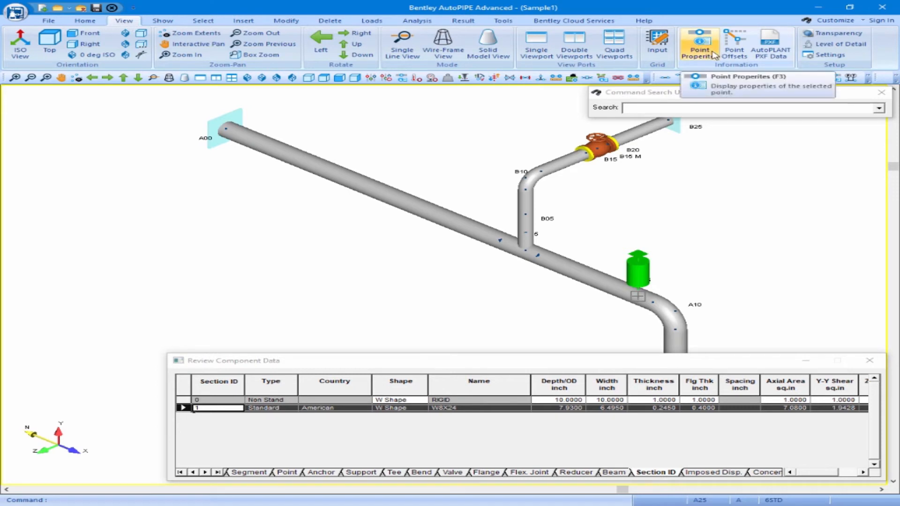
{"action": "left_click", "coordinate": [699, 45]}
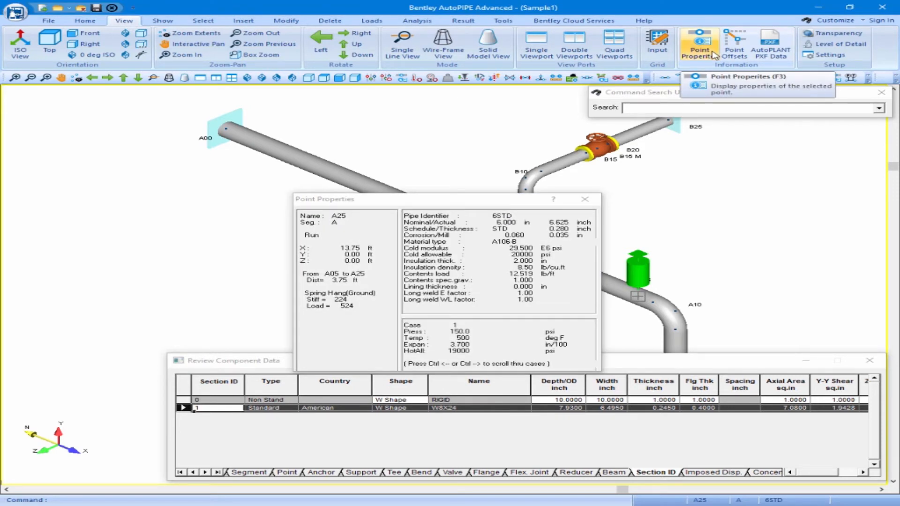
{"action": "mouse_move", "coordinate": [481, 257]}
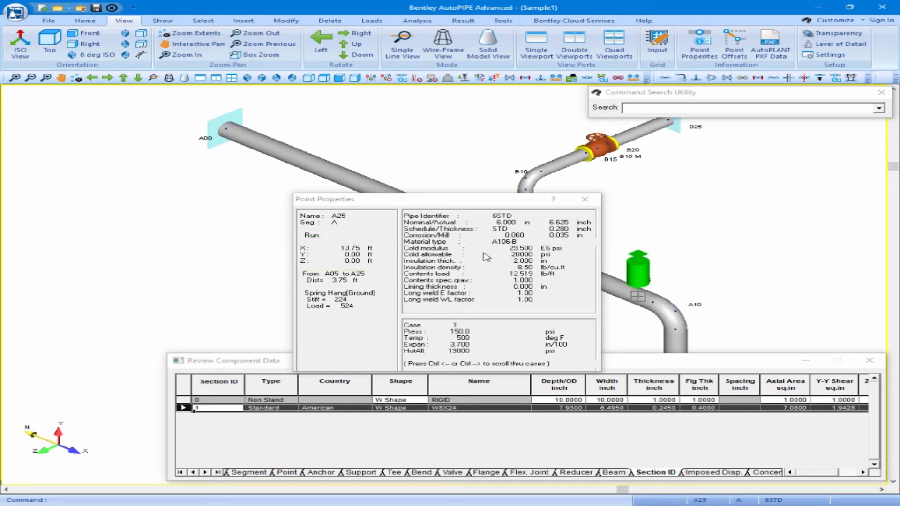
{"action": "left_click", "coordinate": [585, 199]}
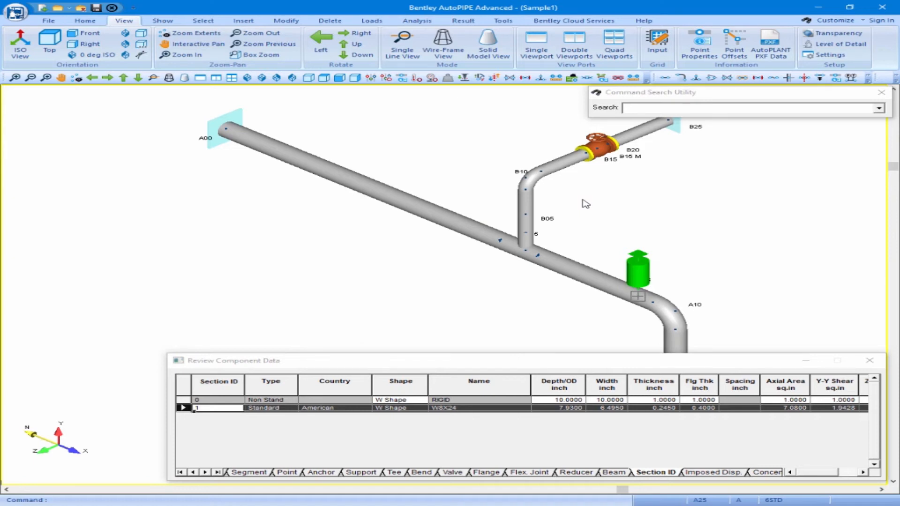
{"action": "mouse_move", "coordinate": [244, 20]}
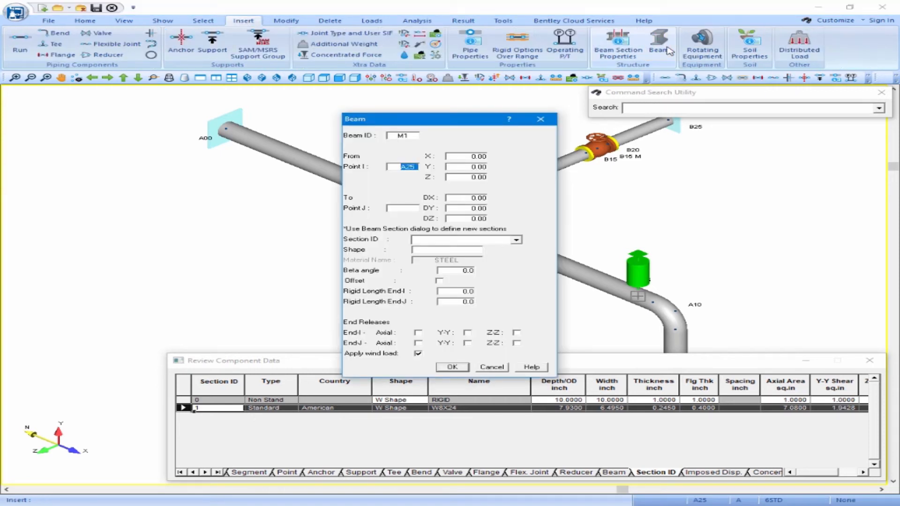
{"action": "mouse_move", "coordinate": [509, 155]}
{"action": "type", "text": "3"}
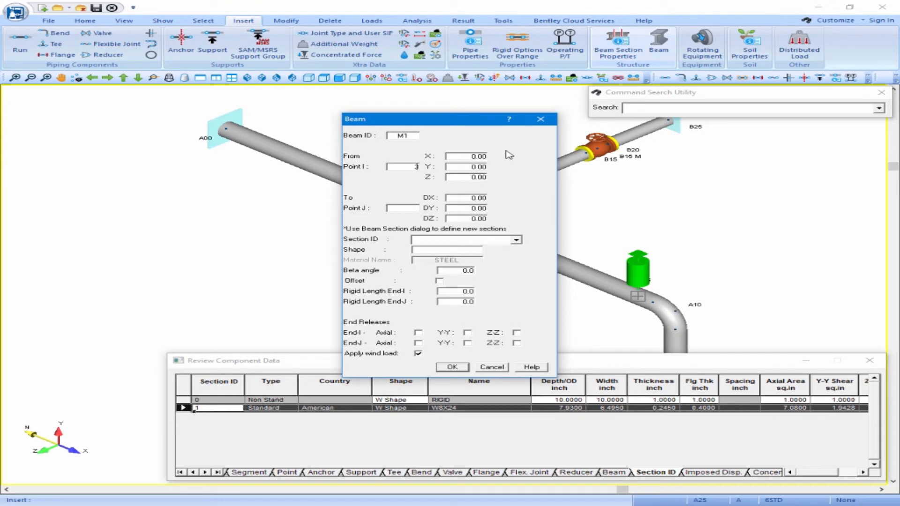
Step: Place point 3 at X 13.75, Y 3, Z 0 and point 4 at DZ -5
{"action": "left_click", "coordinate": [466, 156]}
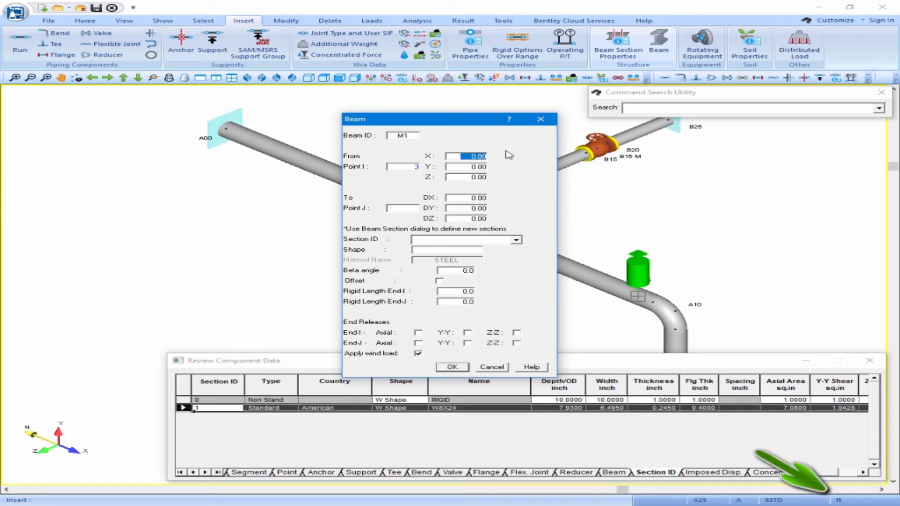
{"action": "type", "text": "13.75"}
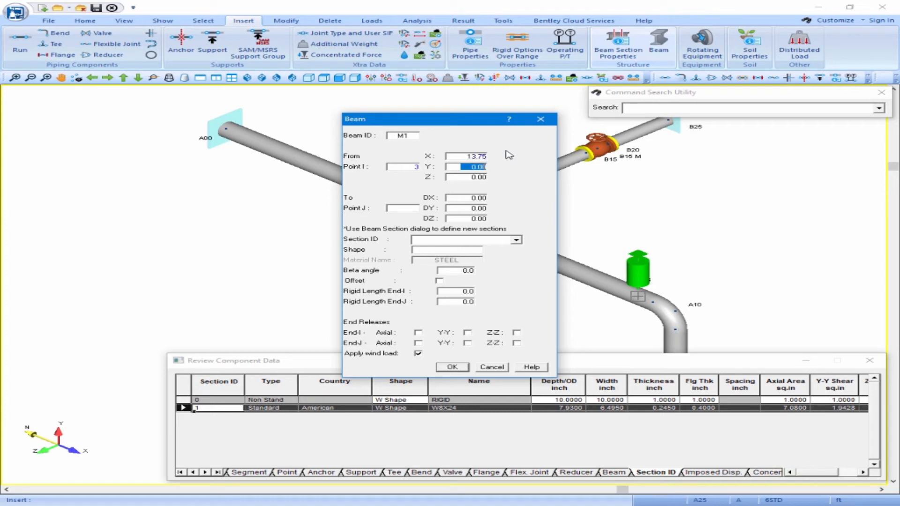
{"action": "type", "text": "3"}
{"action": "left_click", "coordinate": [403, 208]}
{"action": "type", "text": "4"}
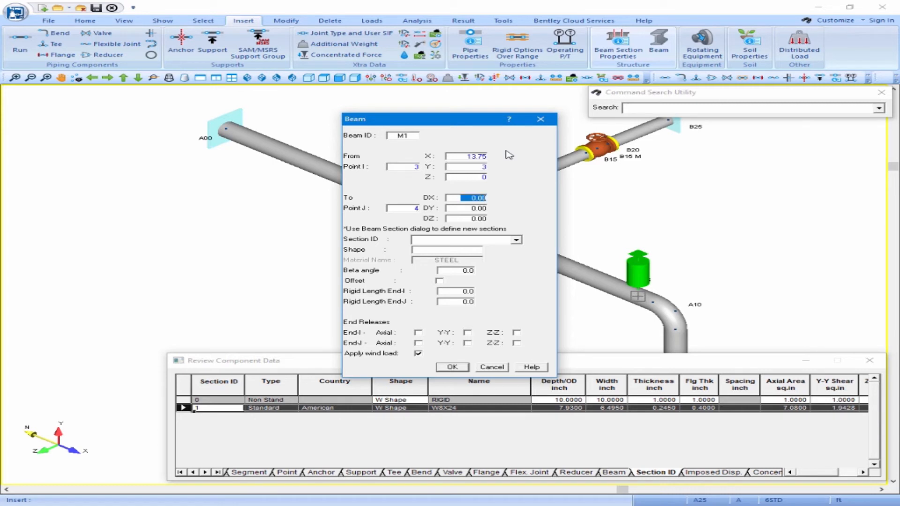
{"action": "left_click", "coordinate": [462, 219]}
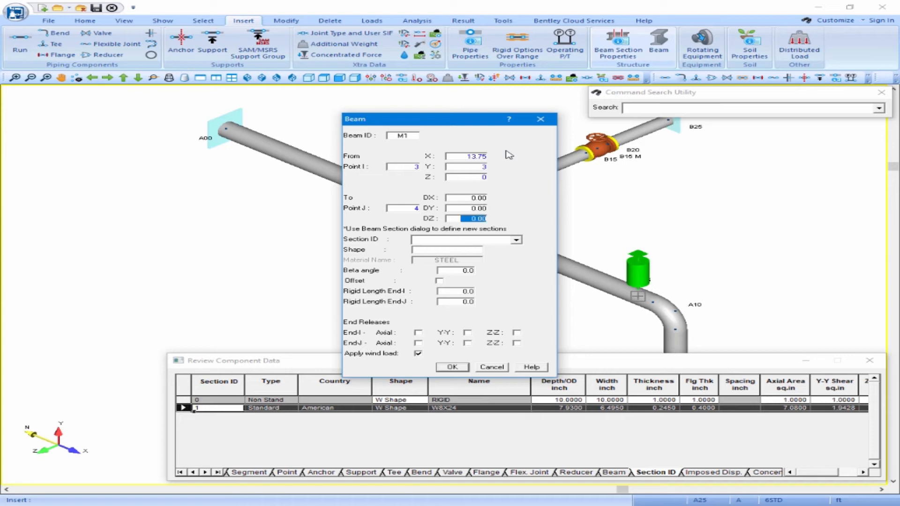
{"action": "type", "text": "-5"}
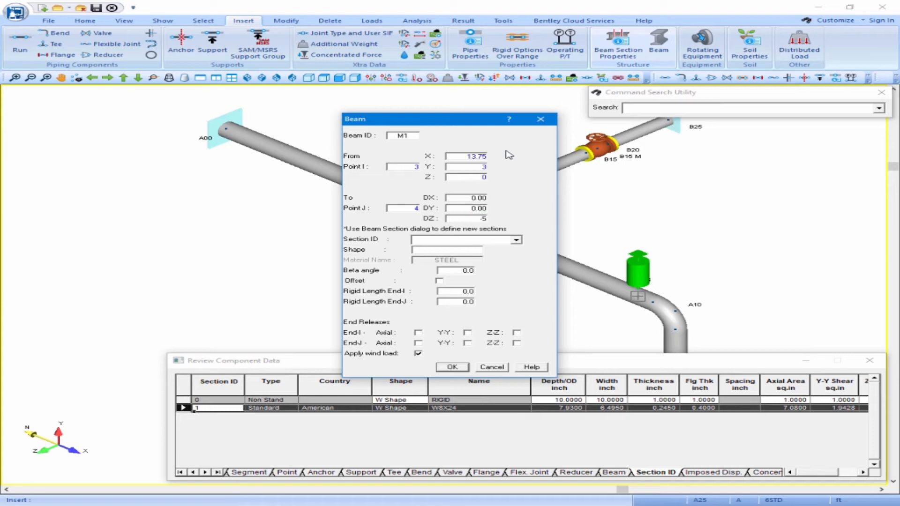
Step: Assign section 1 W8X24 and create beam M1
{"action": "left_click", "coordinate": [516, 240]}
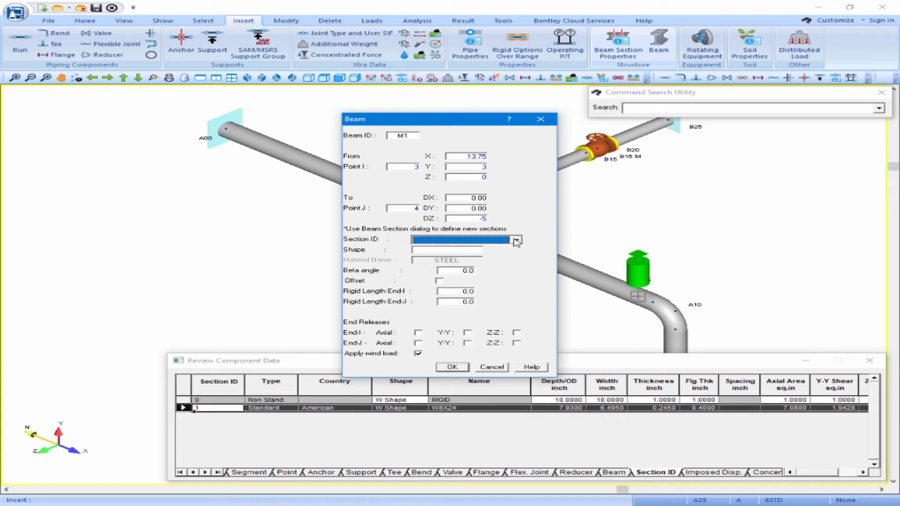
{"action": "left_click", "coordinate": [515, 239]}
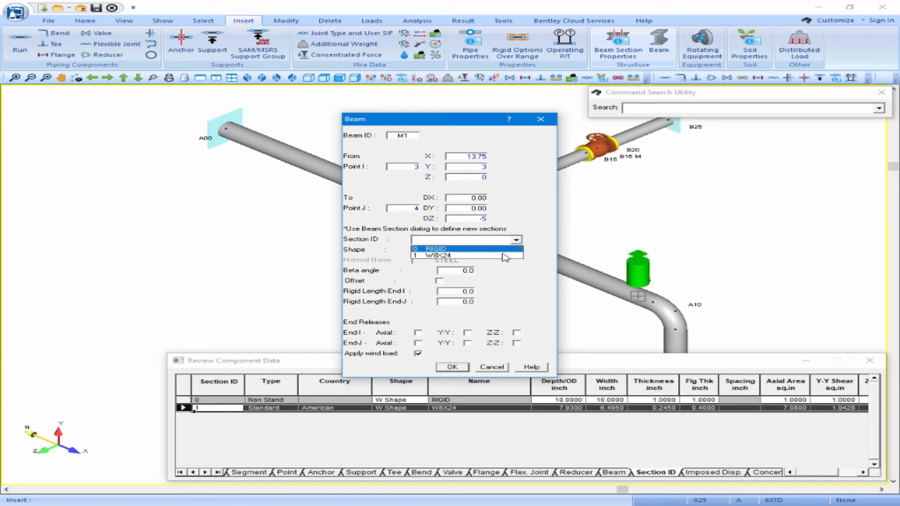
{"action": "left_click", "coordinate": [439, 255]}
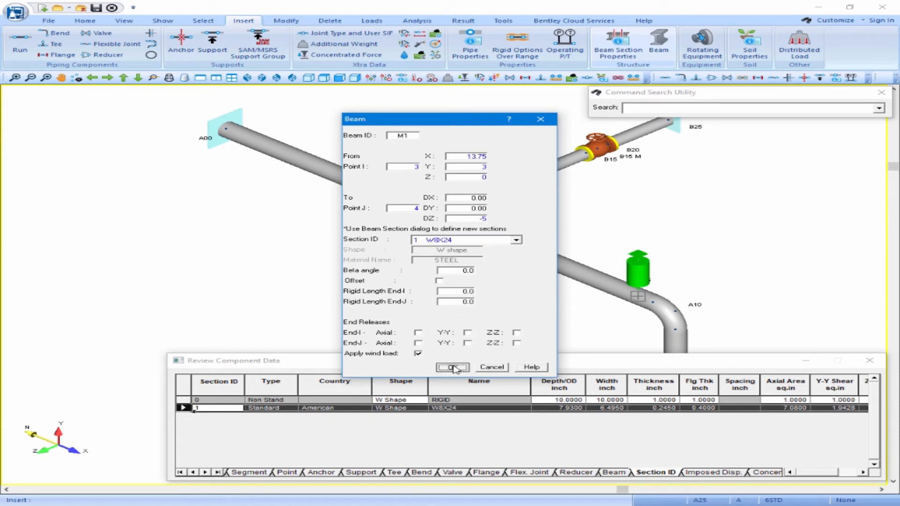
{"action": "left_click", "coordinate": [452, 368]}
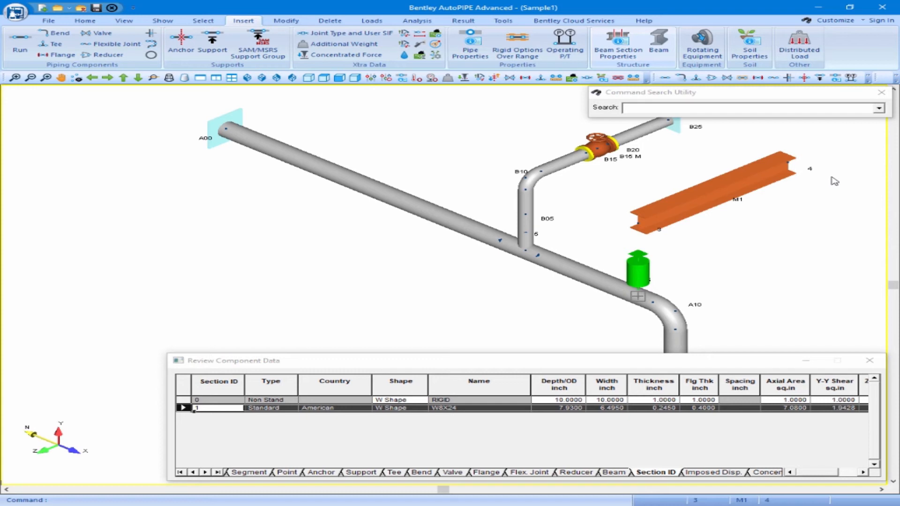
{"action": "mouse_move", "coordinate": [697, 263]}
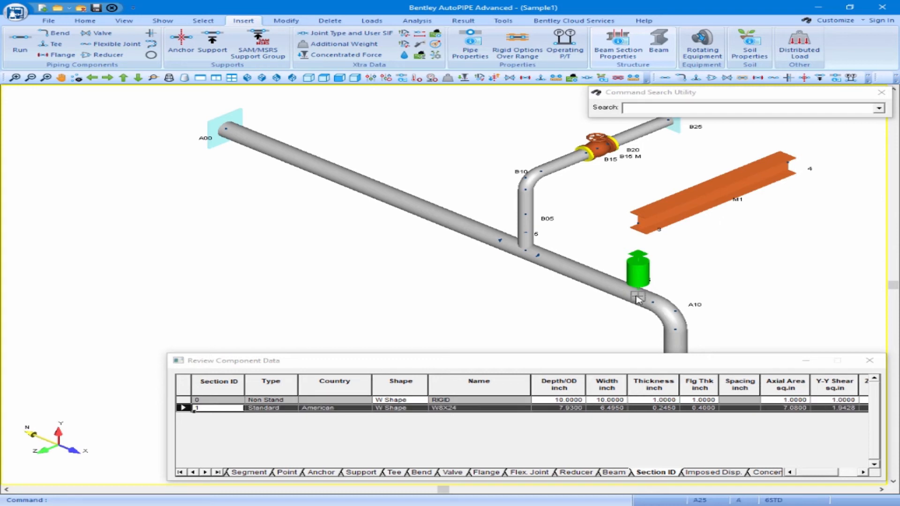
{"action": "mouse_move", "coordinate": [520, 321]}
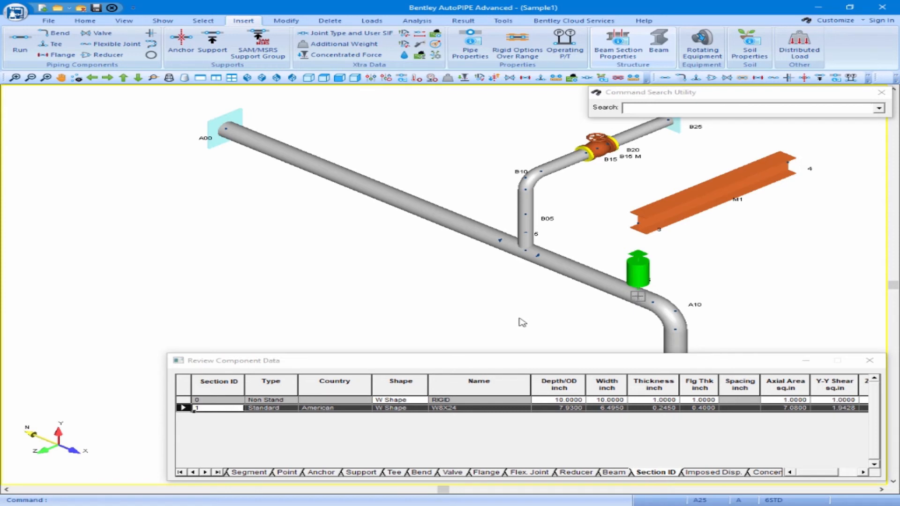
{"action": "mouse_move", "coordinate": [564, 287]}
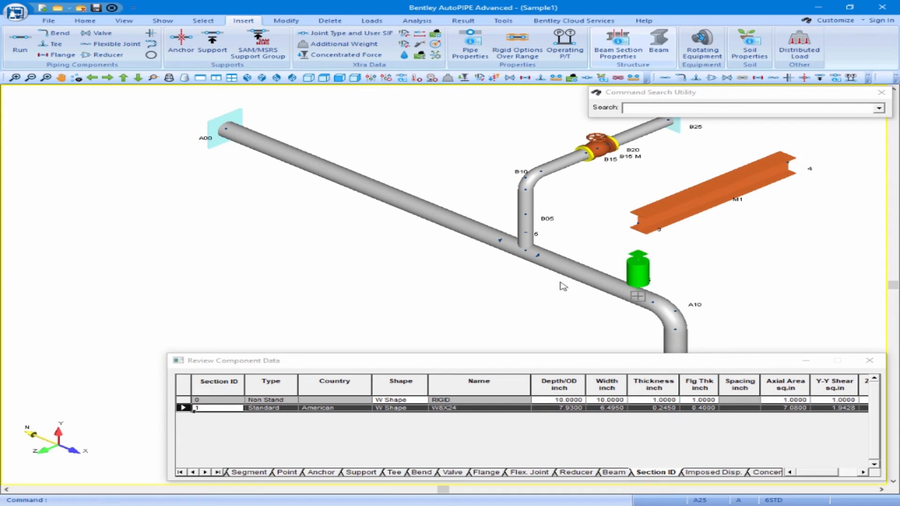
{"action": "mouse_move", "coordinate": [659, 46]}
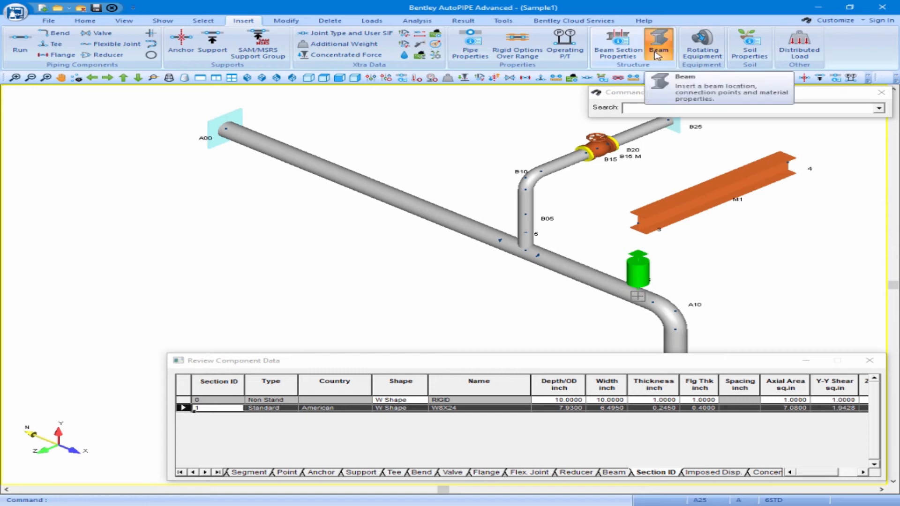
Step: Create W8X24 beam M2 from point 4 to new point 5 at DY -10
{"action": "left_click", "coordinate": [659, 46]}
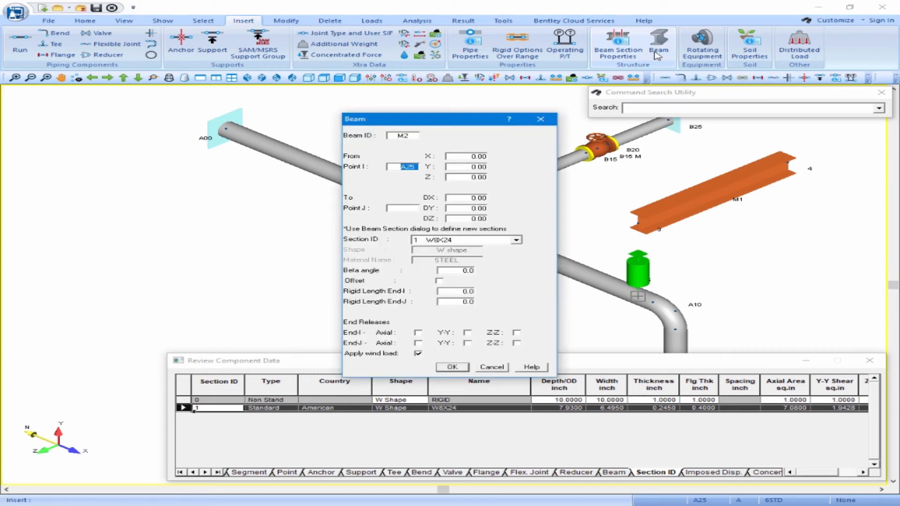
{"action": "left_click", "coordinate": [402, 167]}
{"action": "type", "text": "4"}
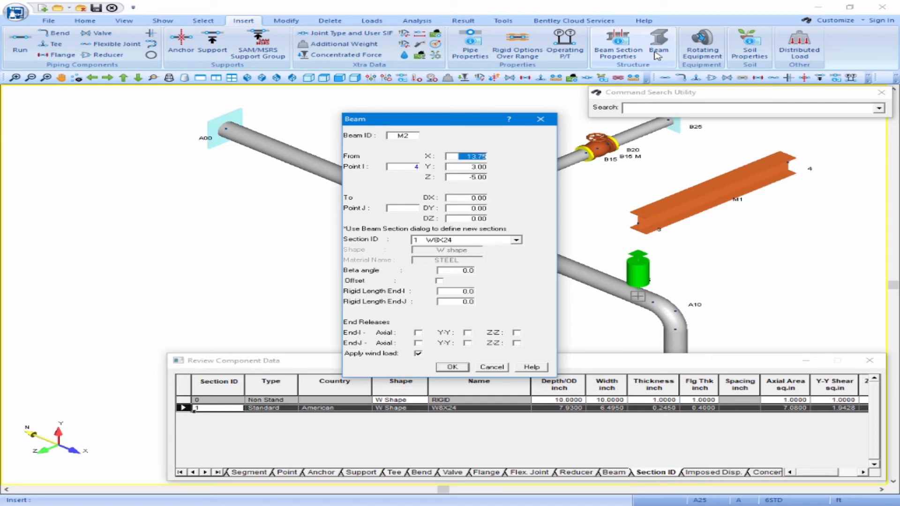
{"action": "left_click", "coordinate": [465, 167]}
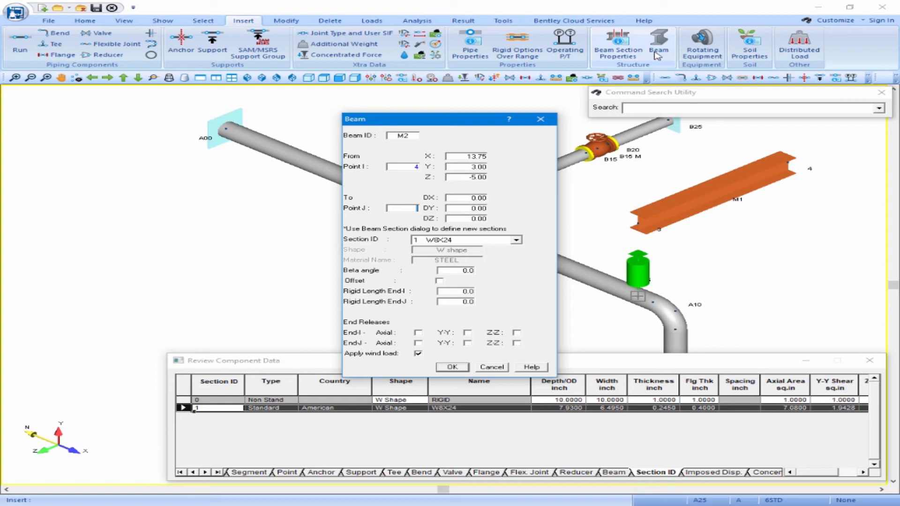
{"action": "left_click", "coordinate": [466, 198]}
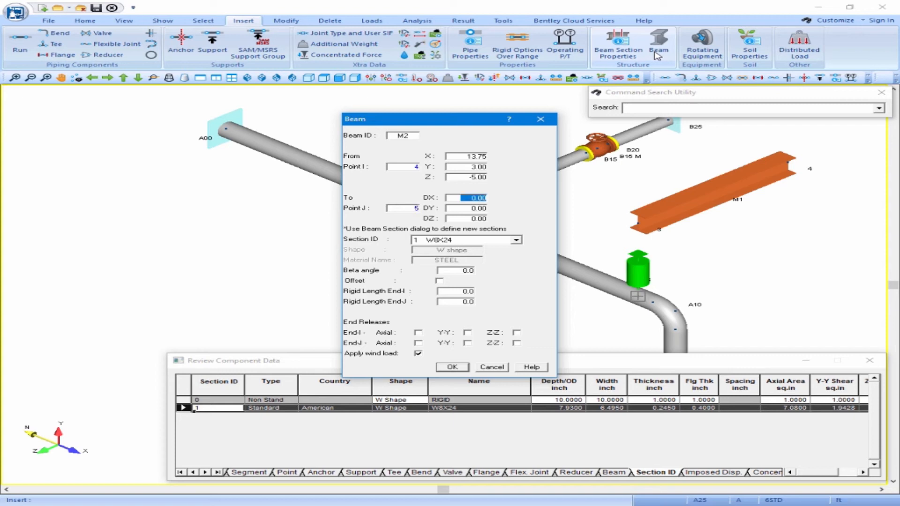
{"action": "left_click", "coordinate": [466, 208]}
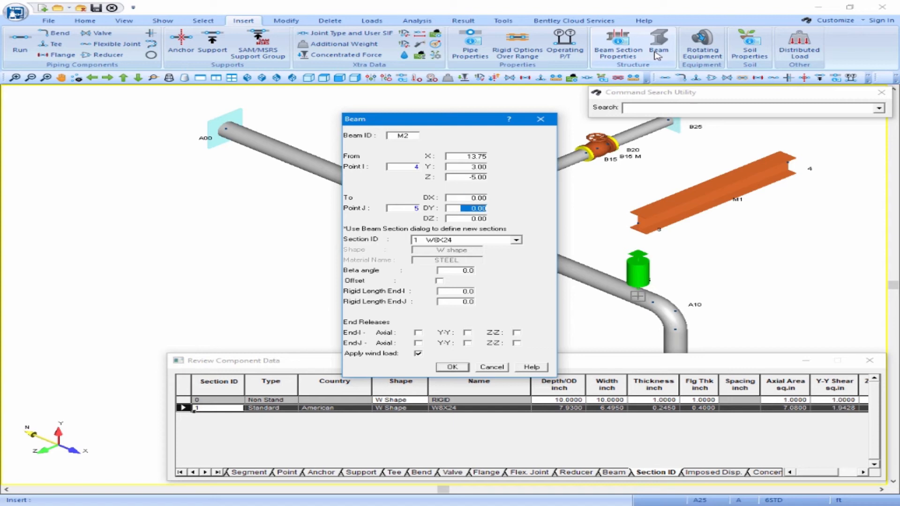
{"action": "type", "text": "-10"}
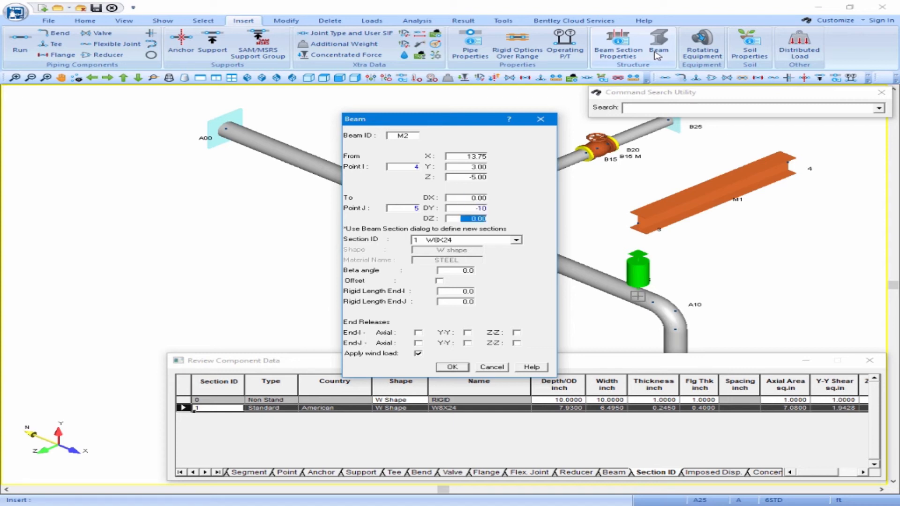
{"action": "left_click", "coordinate": [465, 239]}
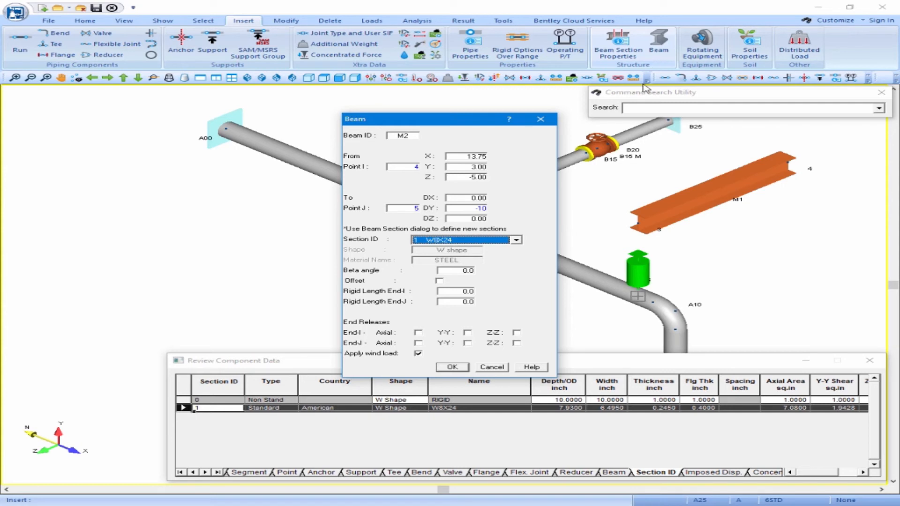
{"action": "left_click", "coordinate": [452, 368]}
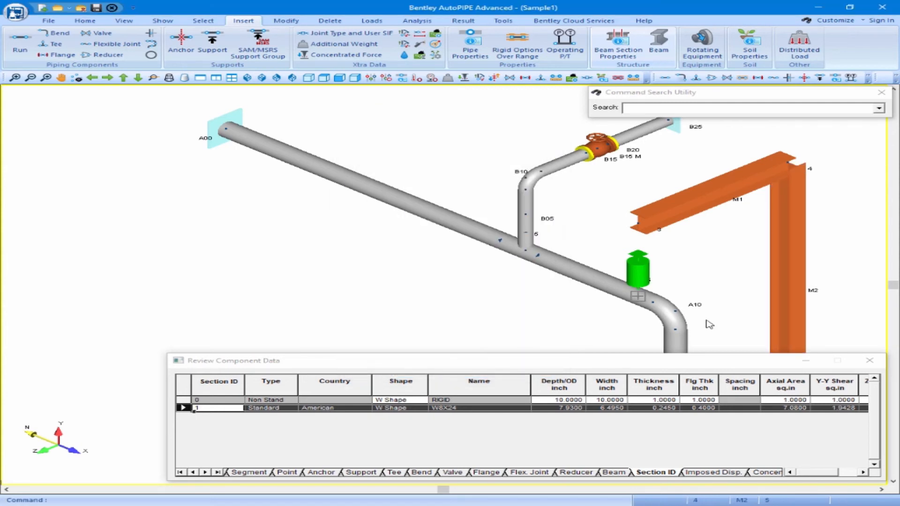
{"action": "mouse_move", "coordinate": [741, 314]}
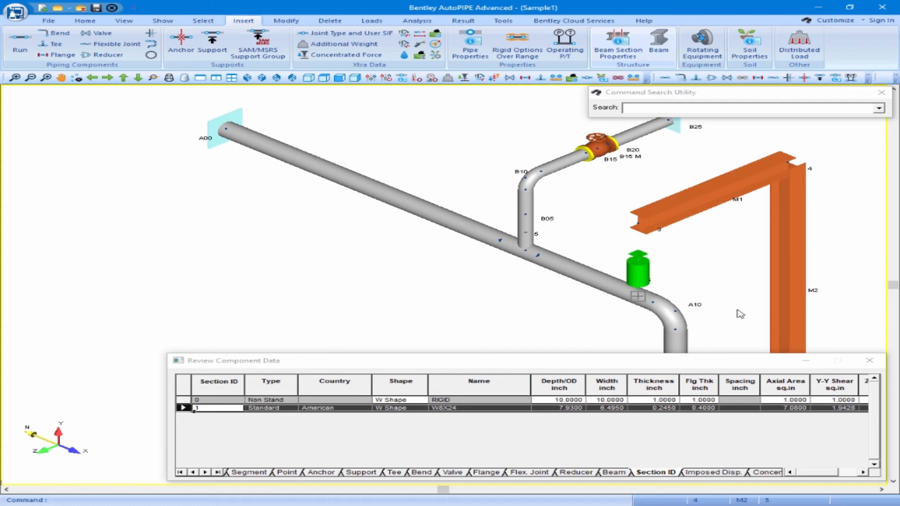
{"action": "mouse_move", "coordinate": [674, 312]}
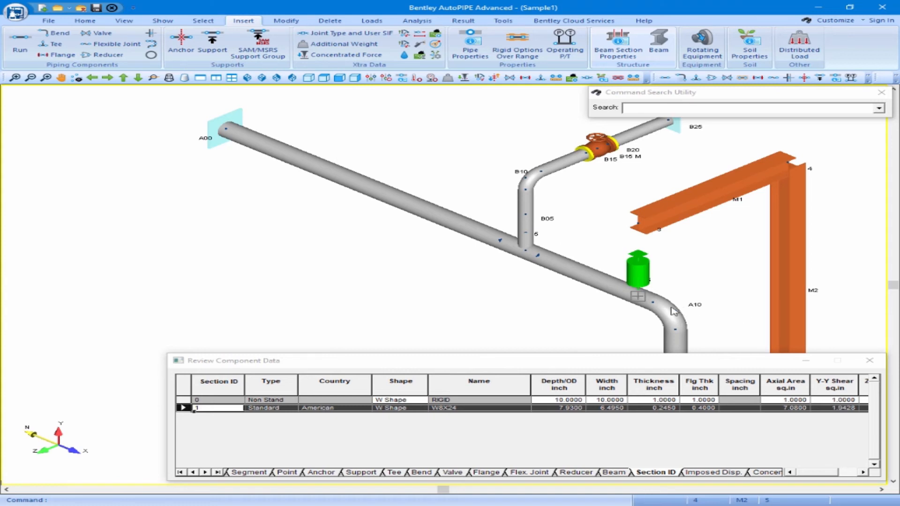
{"action": "mouse_move", "coordinate": [639, 301]}
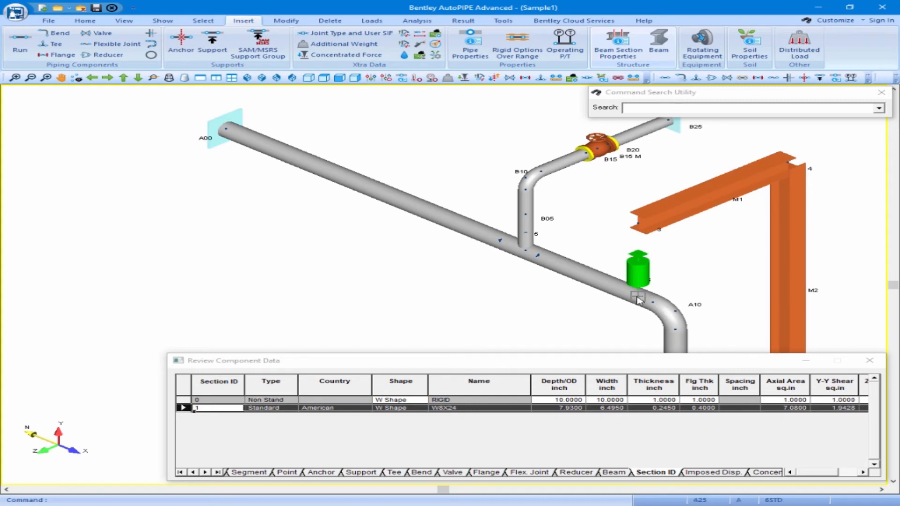
{"action": "mouse_move", "coordinate": [697, 150]}
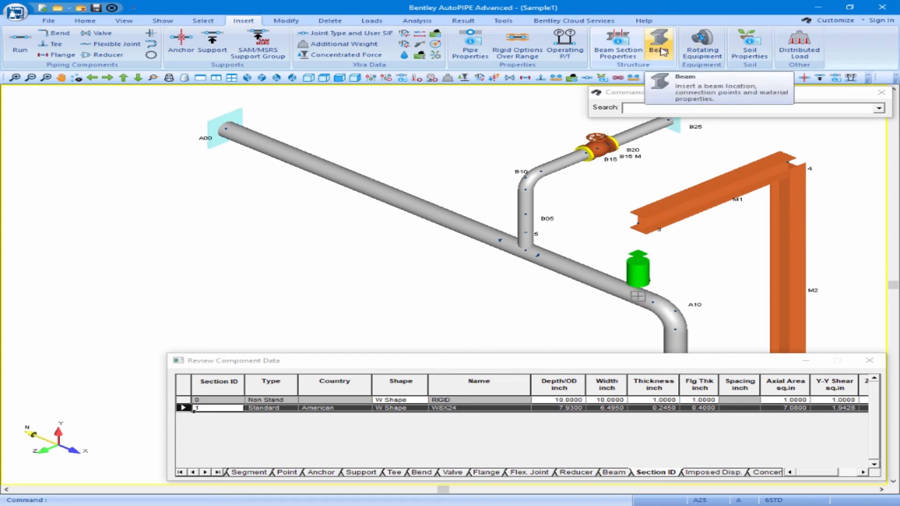
Step: Create W8X24 beam M3 from point 3 to new point 2 at DZ 5
{"action": "left_click", "coordinate": [659, 44]}
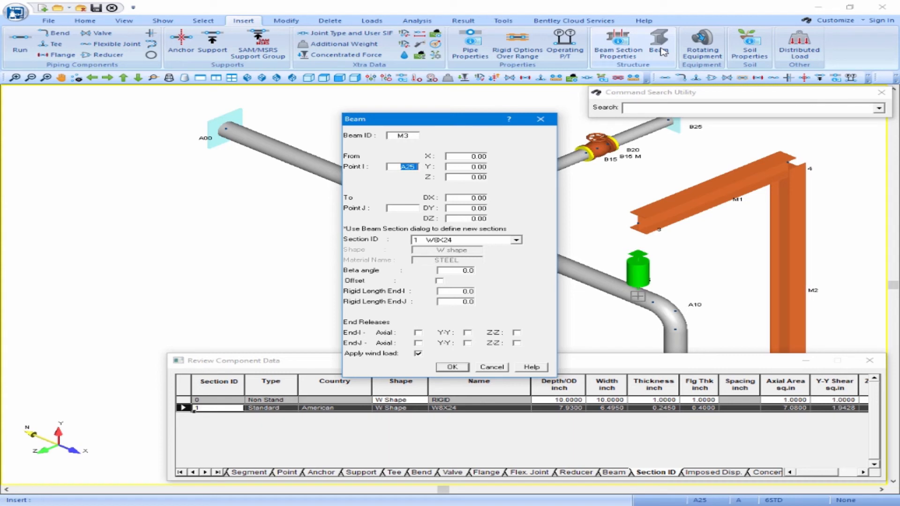
{"action": "type", "text": "3"}
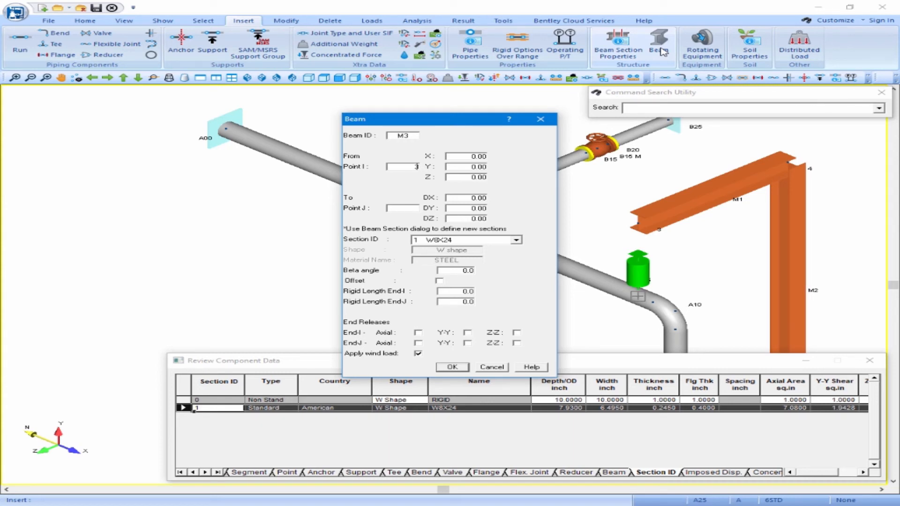
{"action": "type", "text": "13.75"}
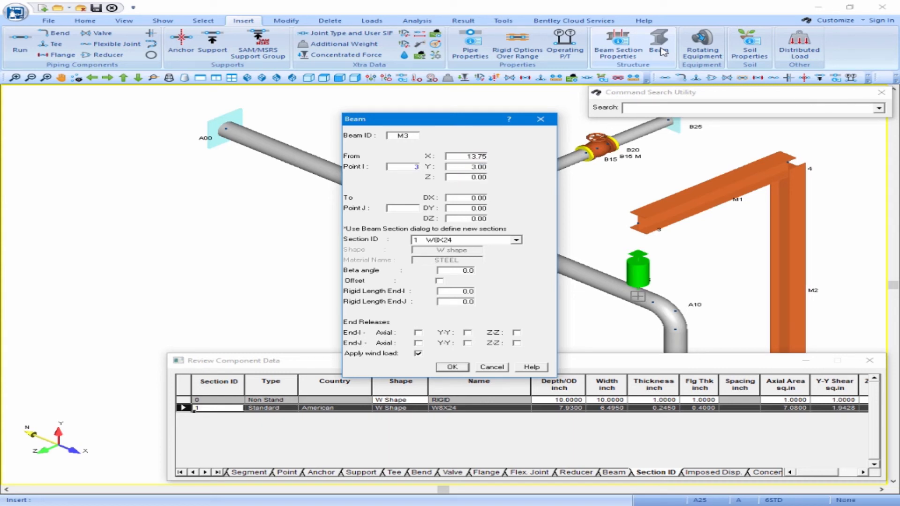
{"action": "left_click", "coordinate": [402, 208]}
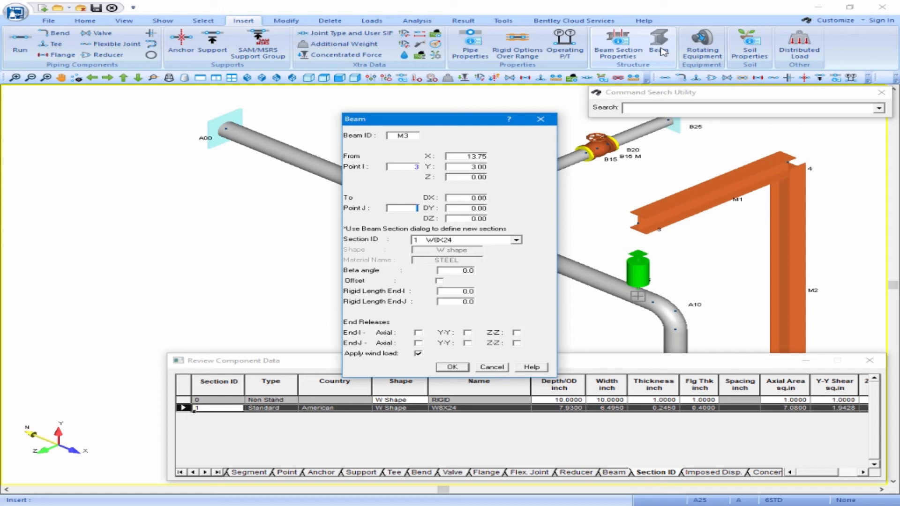
{"action": "type", "text": "2"}
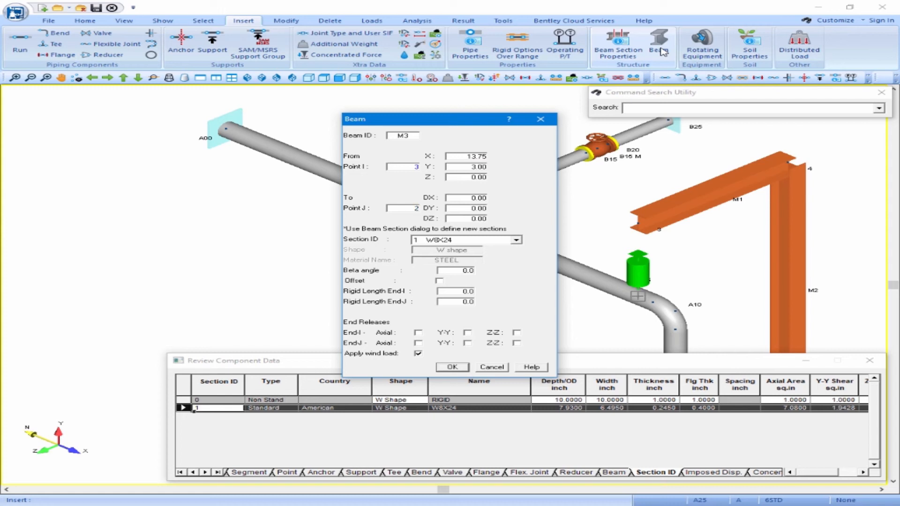
{"action": "left_click", "coordinate": [465, 197]}
{"action": "type", "text": "5"}
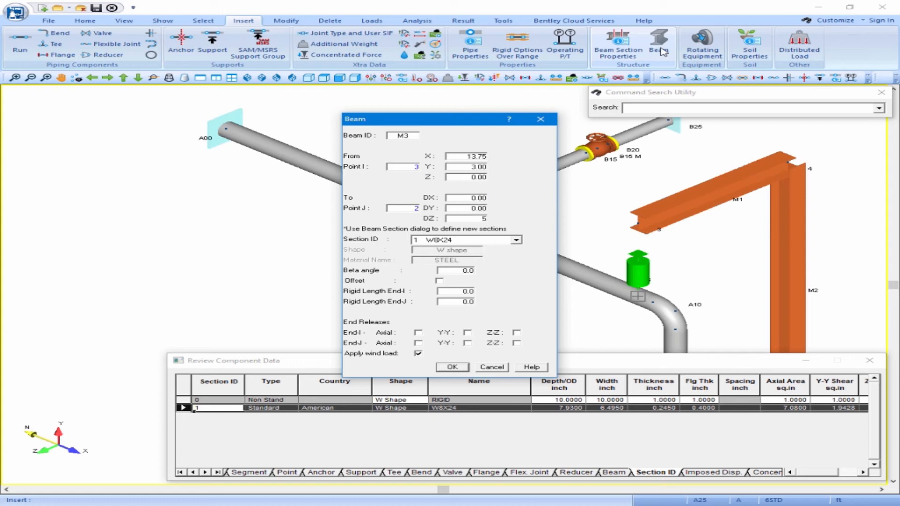
{"action": "left_click", "coordinate": [452, 366]}
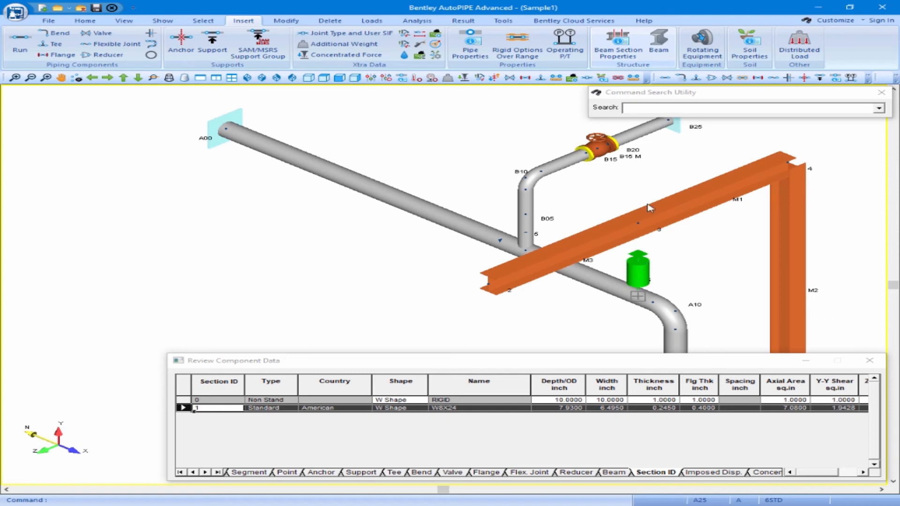
Step: Create W8X24 beam M4 from point 2 to new point 1 at DY -10
{"action": "left_click", "coordinate": [659, 44]}
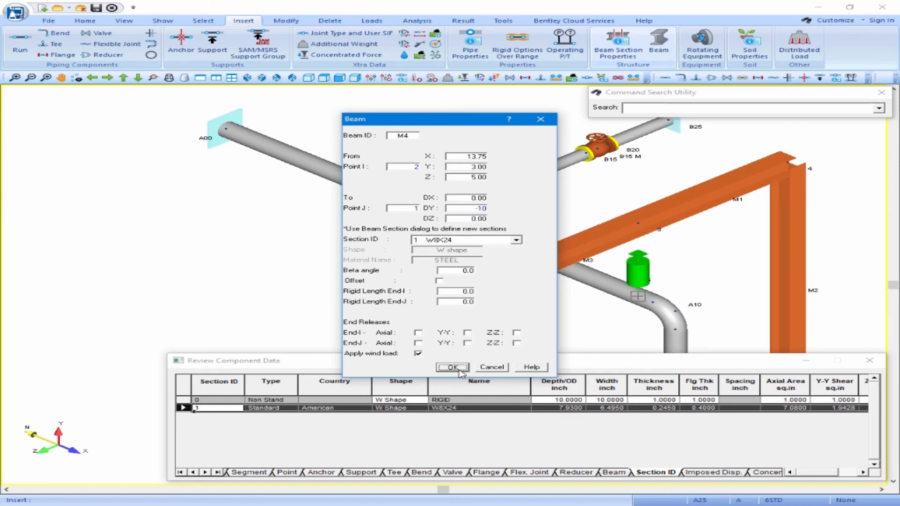
{"action": "left_click", "coordinate": [452, 367]}
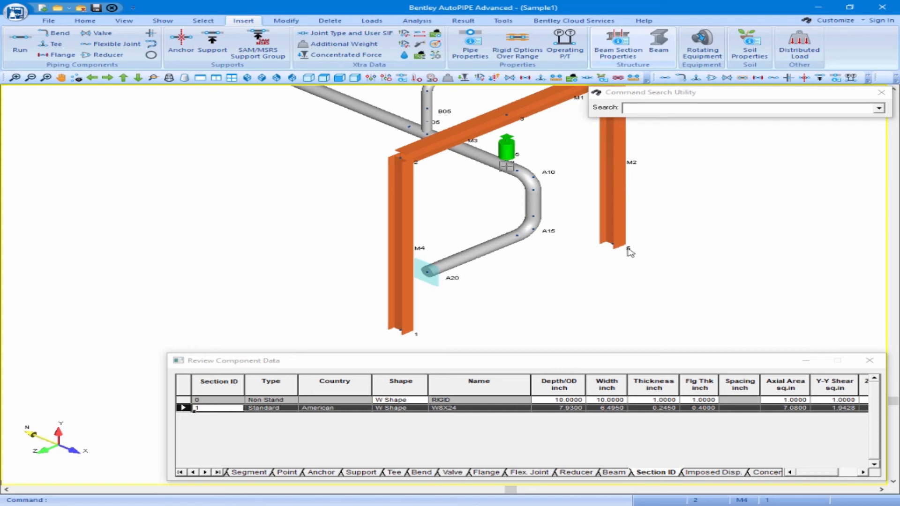
{"action": "mouse_move", "coordinate": [604, 264]}
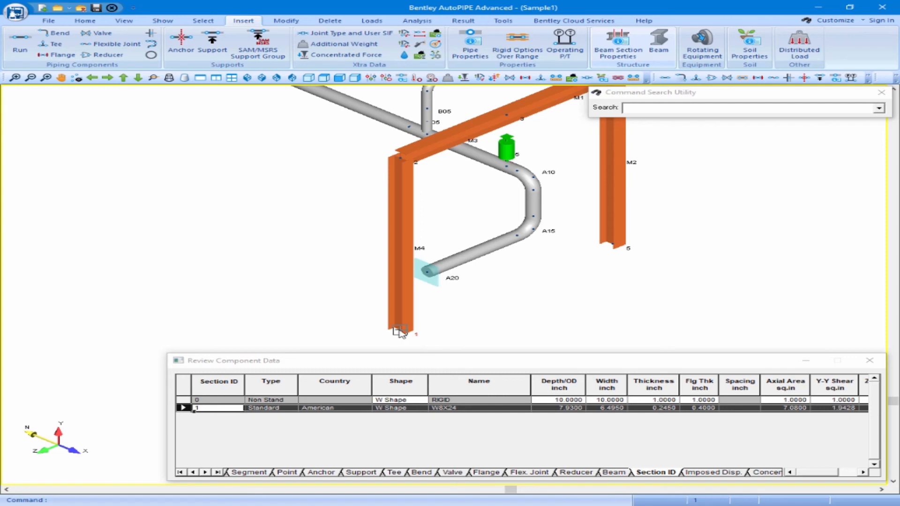
{"action": "mouse_move", "coordinate": [615, 250]}
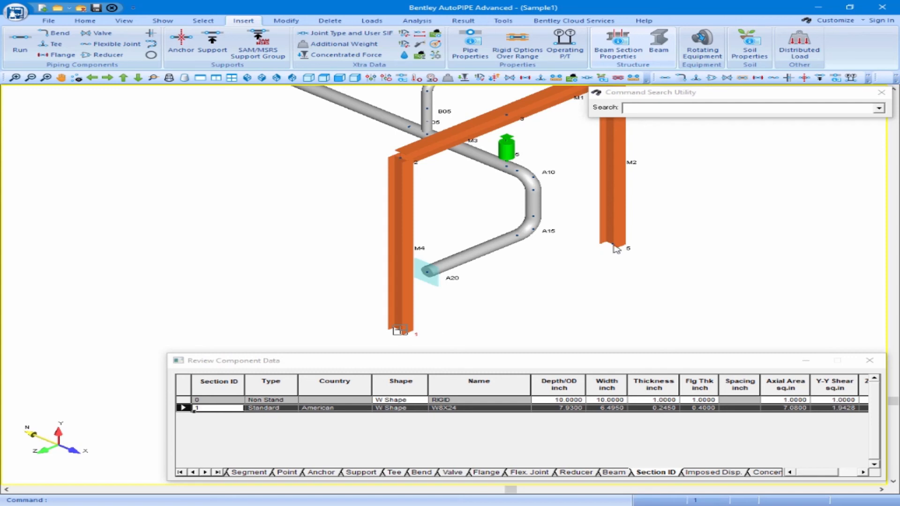
Step: Pick point 5 at the foot of column M2 as the current point
{"action": "left_click", "coordinate": [611, 244]}
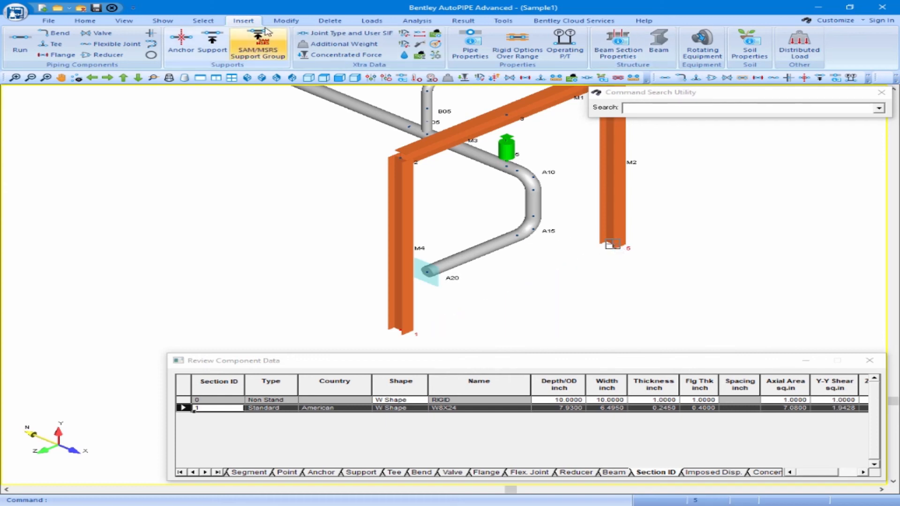
{"action": "mouse_move", "coordinate": [181, 44]}
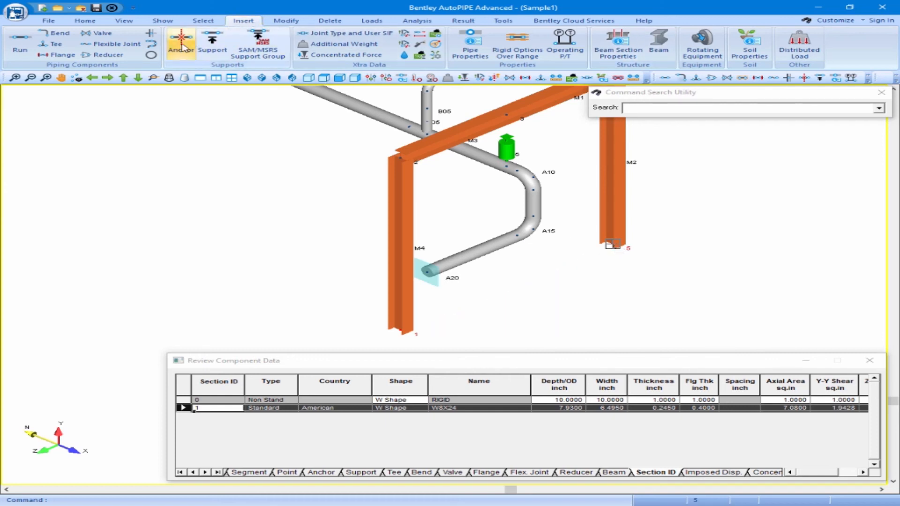
Step: Place Rigid anchors at frame points 1 and 5, fixing the columns to ground
{"action": "left_click", "coordinate": [181, 49]}
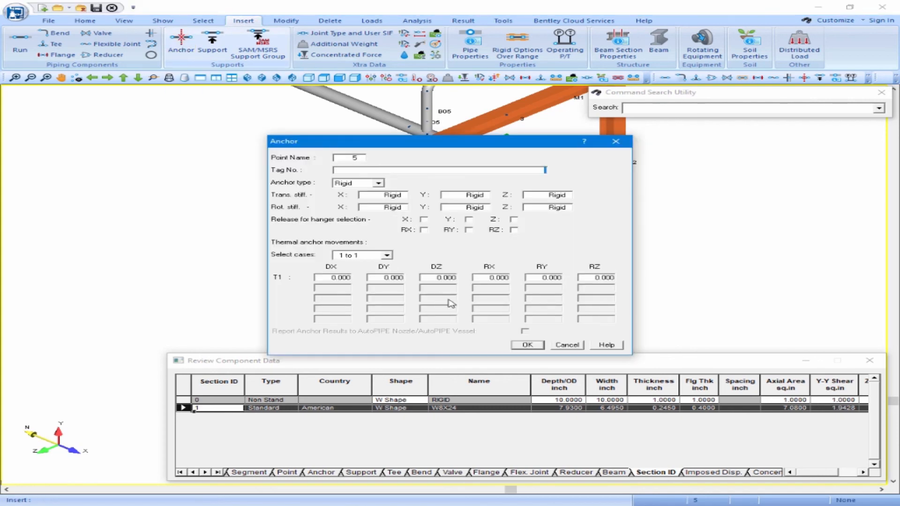
{"action": "left_click", "coordinate": [526, 345]}
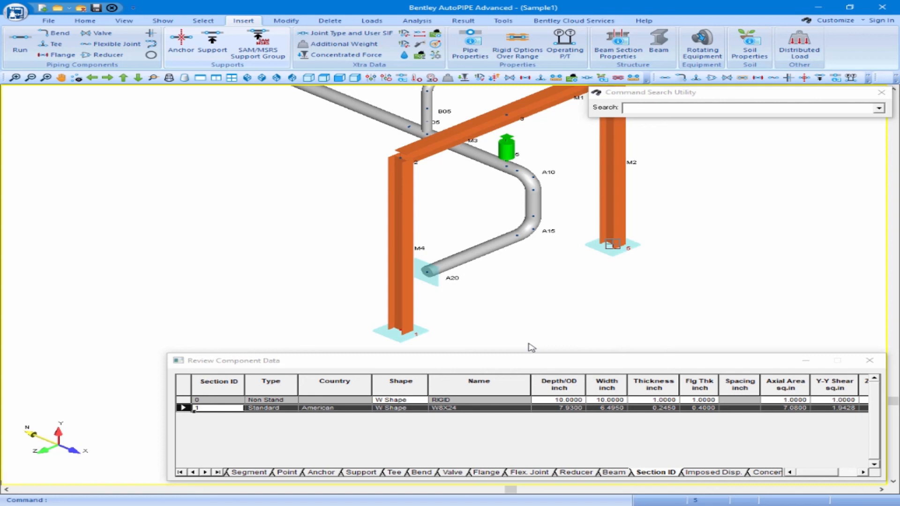
{"action": "mouse_move", "coordinate": [528, 341]}
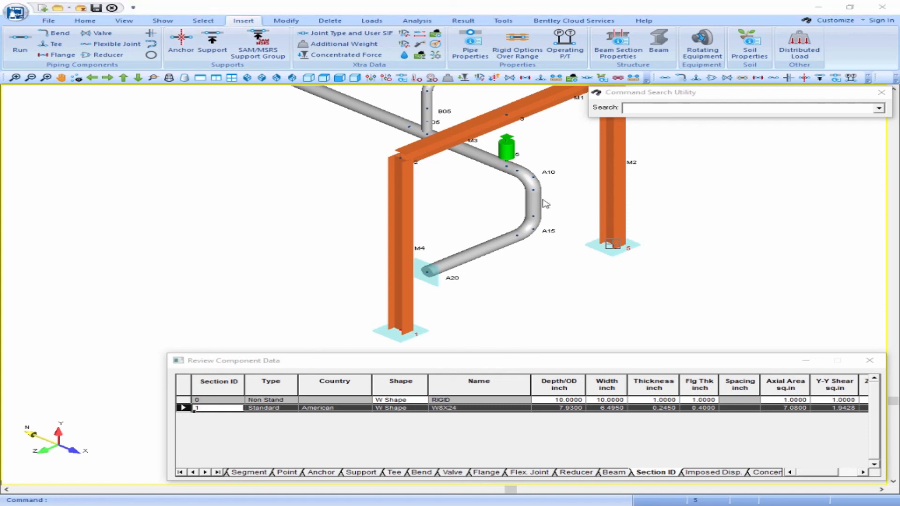
{"action": "mouse_move", "coordinate": [544, 184]}
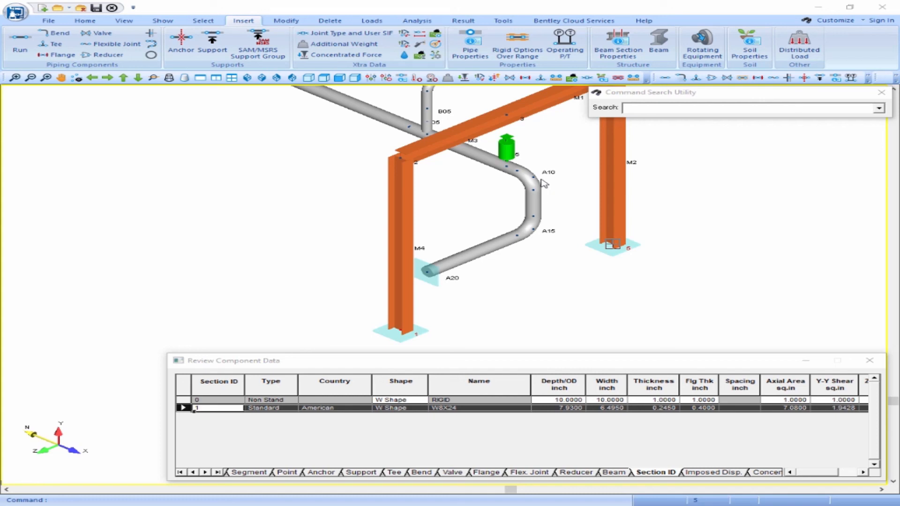
{"action": "mouse_move", "coordinate": [533, 163]}
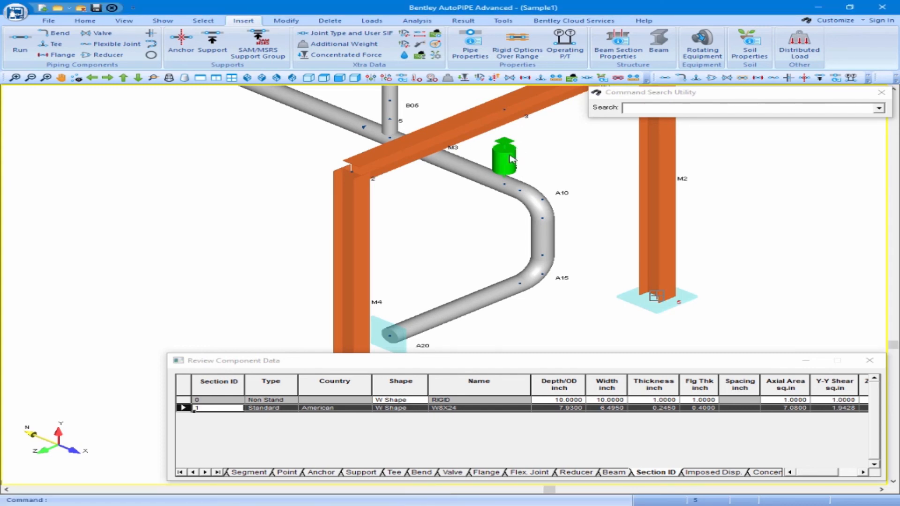
Step: Set the A25 spring support's Connected to point to 3 so it hangs from the frame
{"action": "left_click", "coordinate": [504, 157]}
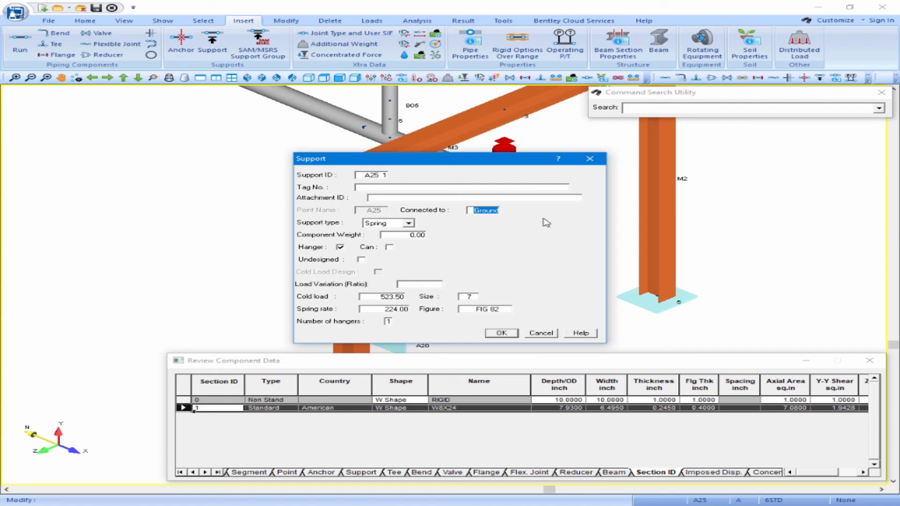
{"action": "type", "text": "3"}
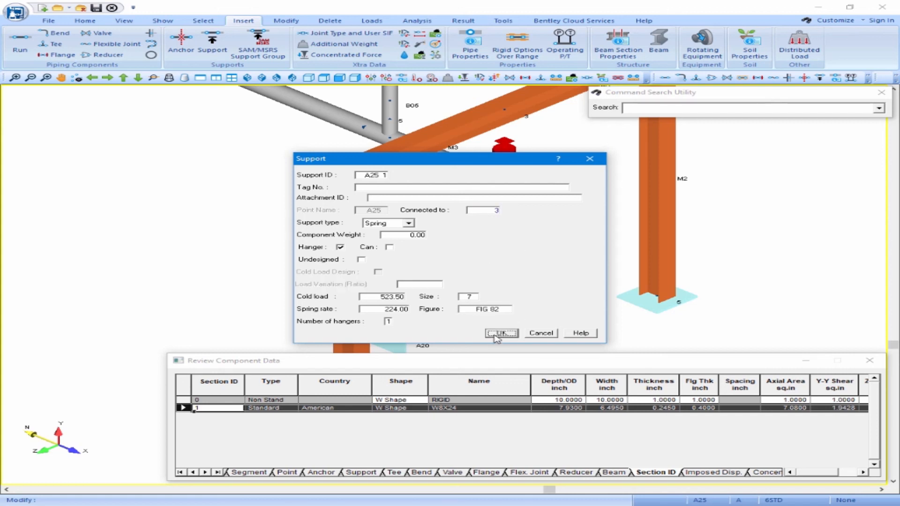
{"action": "left_click", "coordinate": [500, 334]}
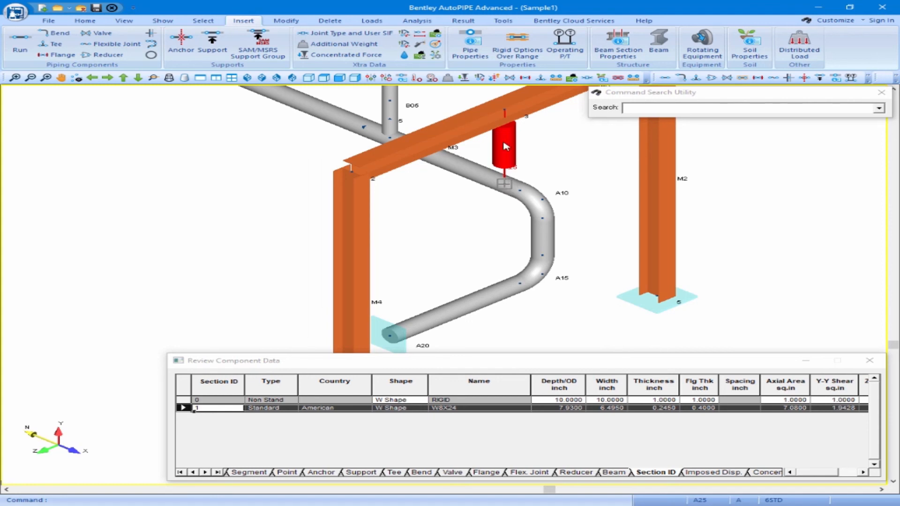
{"action": "mouse_move", "coordinate": [504, 113]}
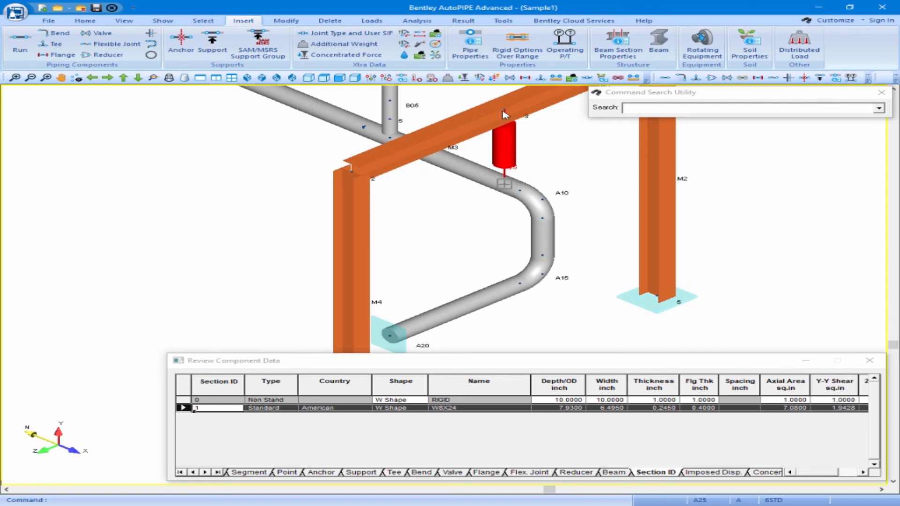
{"action": "mouse_move", "coordinate": [124, 19]}
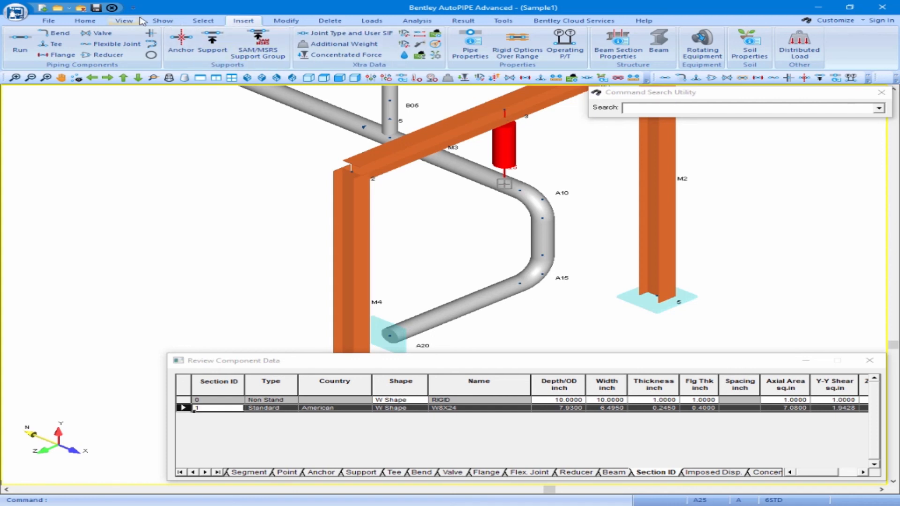
Step: Fit the model in Default ISO view, clear the selection, and bring up File commands
{"action": "left_click", "coordinate": [125, 20]}
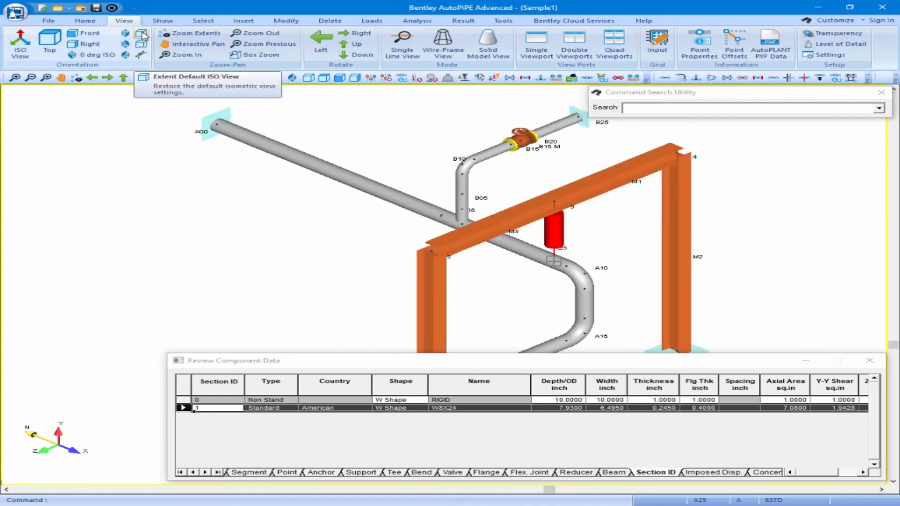
{"action": "mouse_move", "coordinate": [204, 20]}
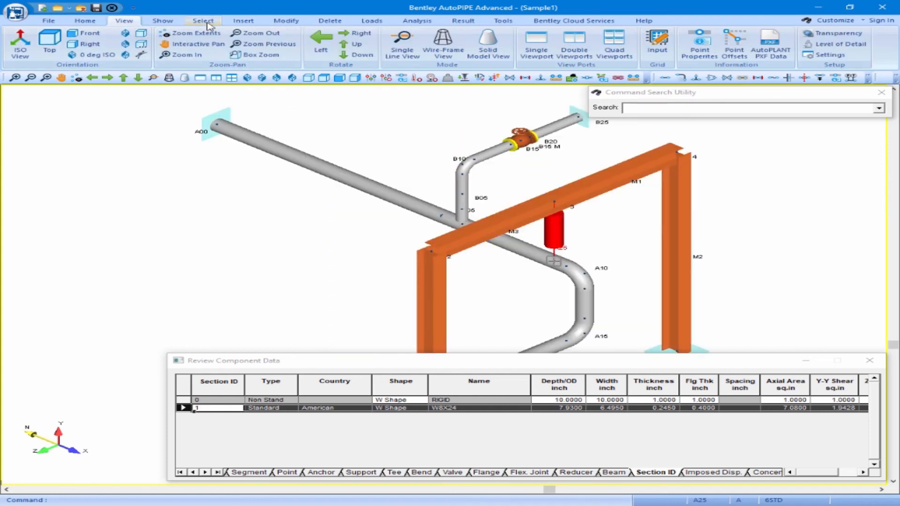
{"action": "left_click", "coordinate": [202, 20]}
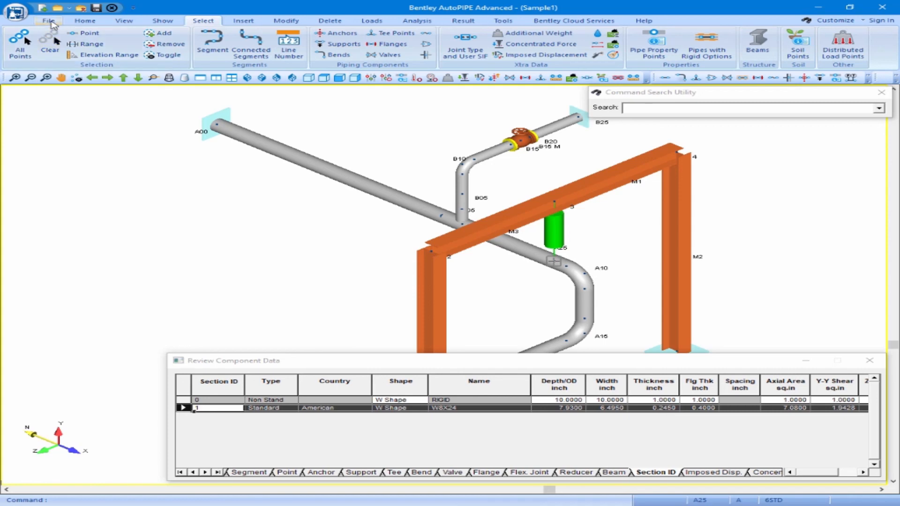
{"action": "left_click", "coordinate": [48, 20]}
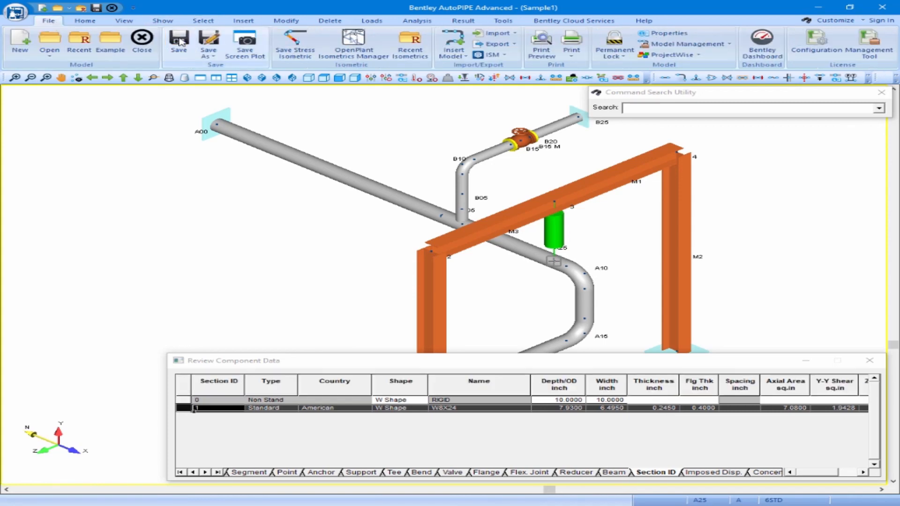